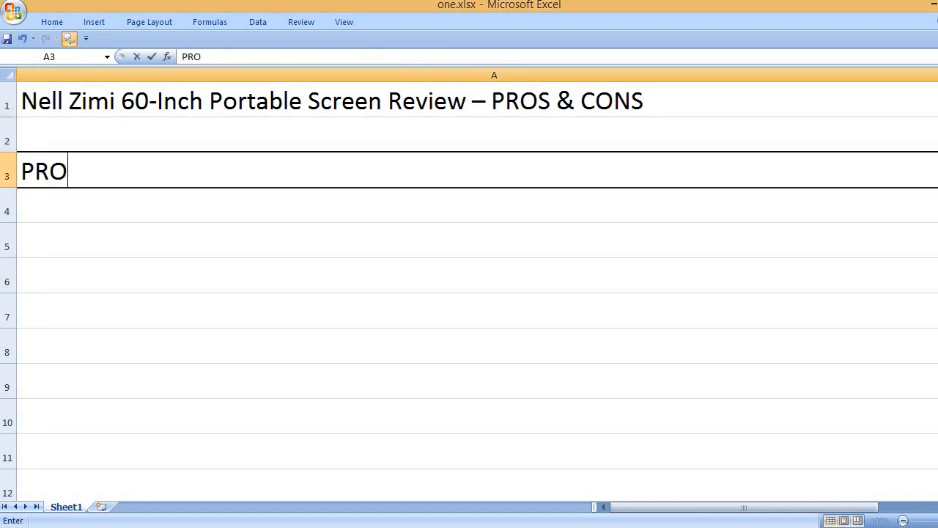
Complete the PROS heading and add the Affordable, Built-in and small-packaging-for-trips pros.
text(S)
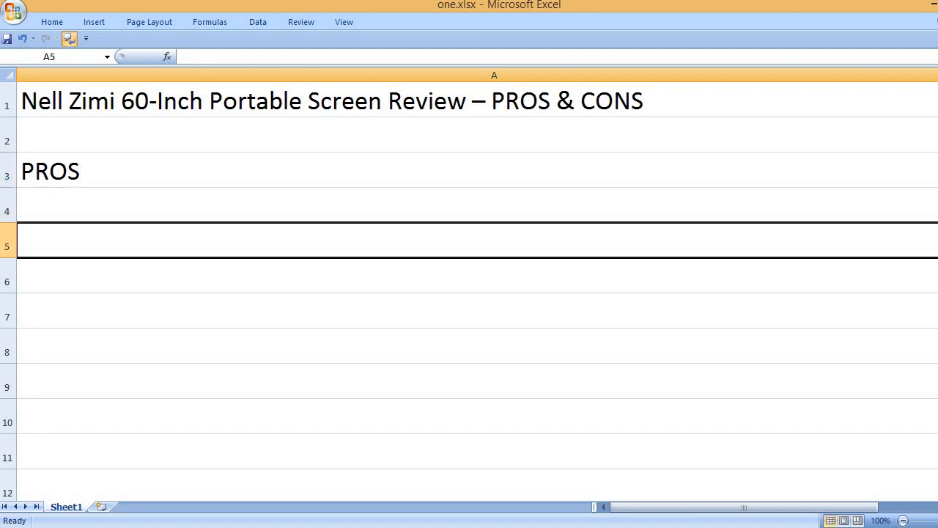
text(Affordable)
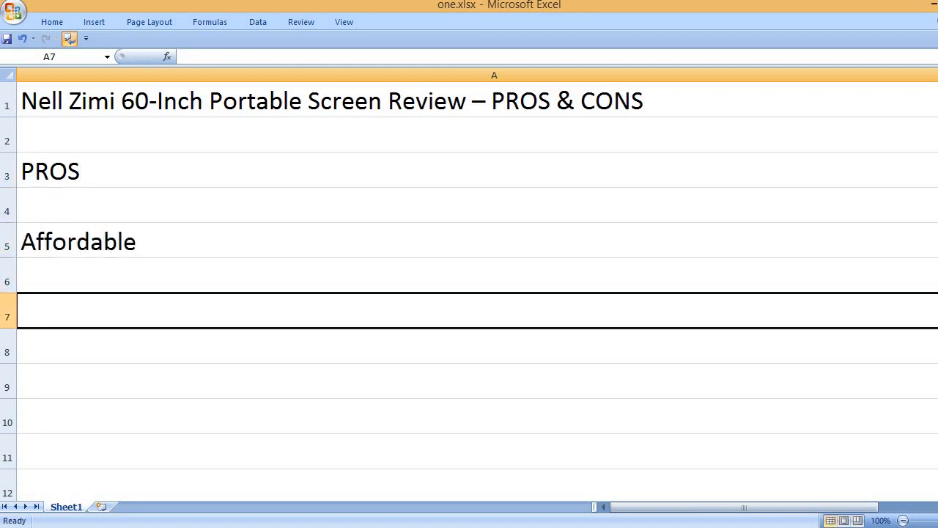
text(Built-)
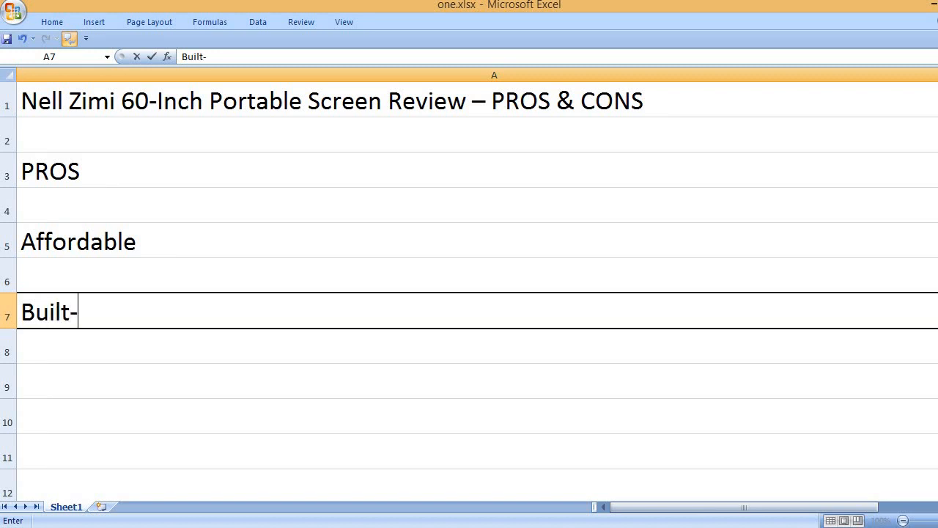
text(in grommets)
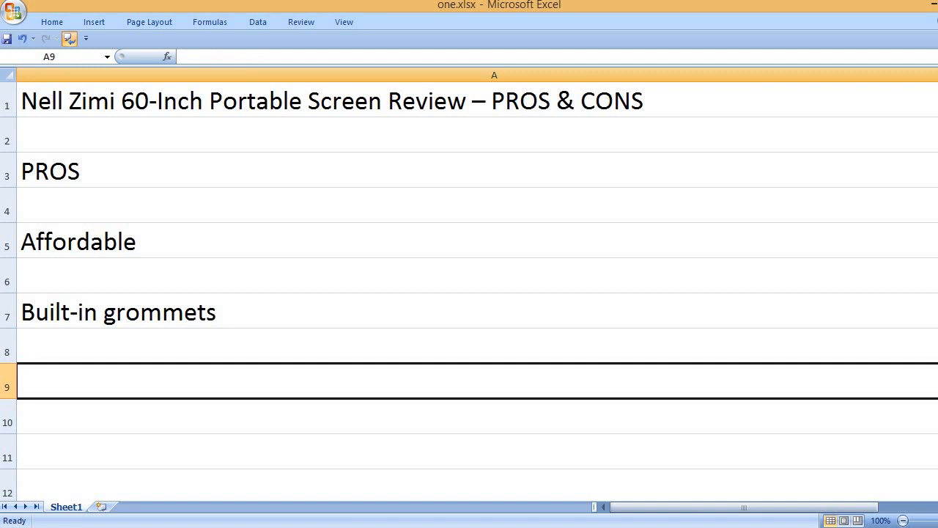
text(Small)
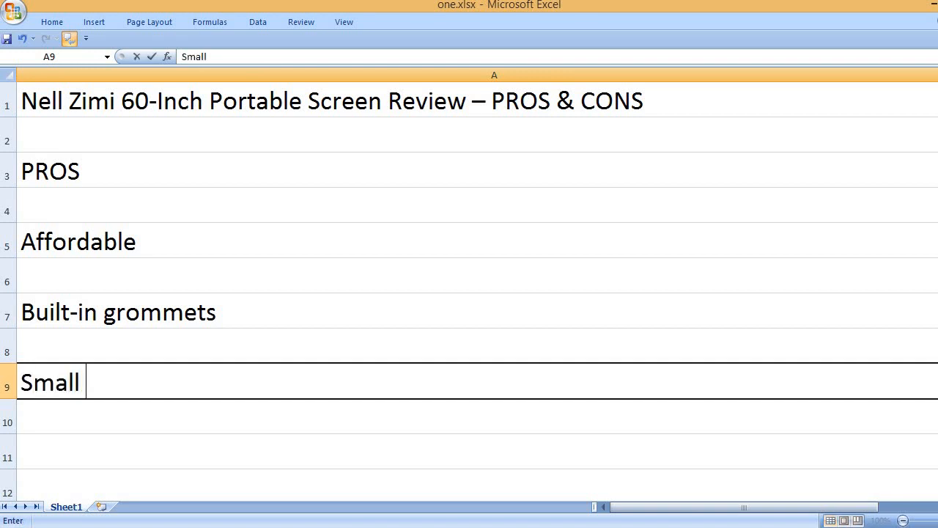
text(packaging to t)
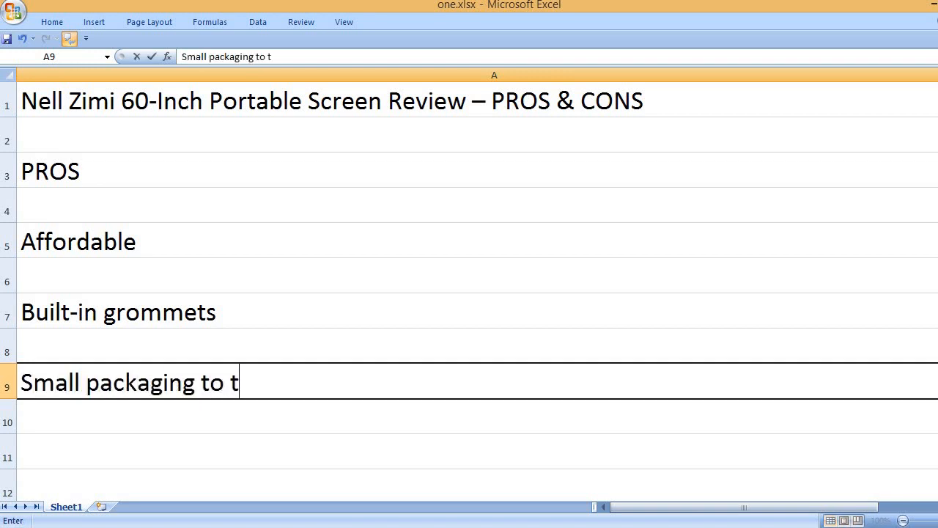
text(ake on trips)
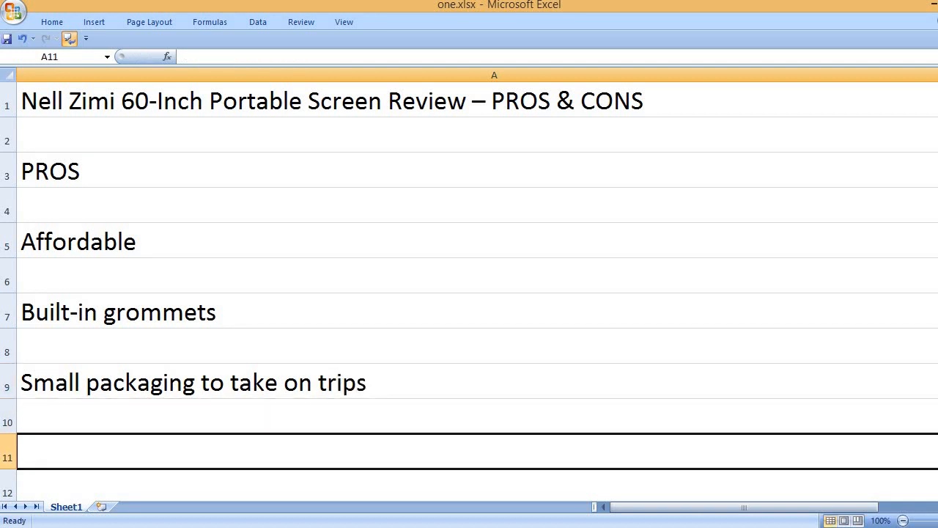
Add the pros 'Lightweight and portable' and 'Eas to stretch and fold'.
text(Lightweight)
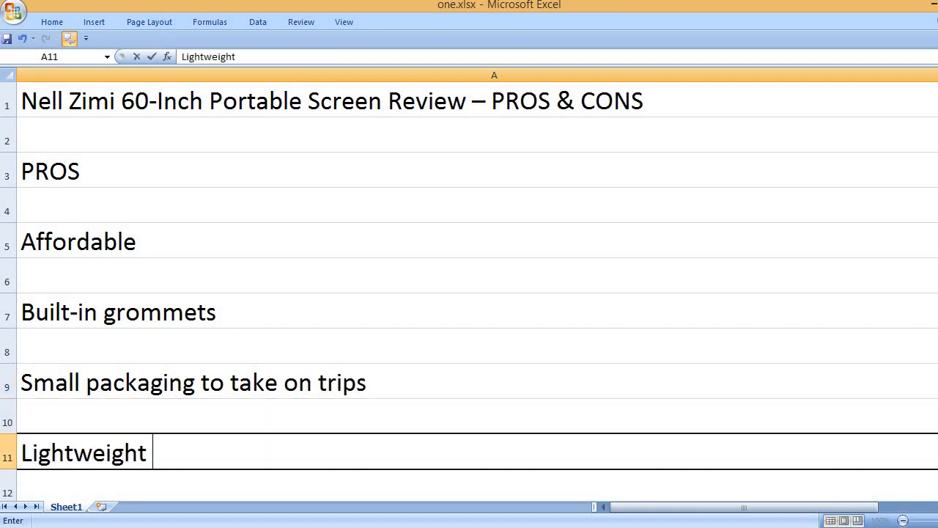
text(and por)
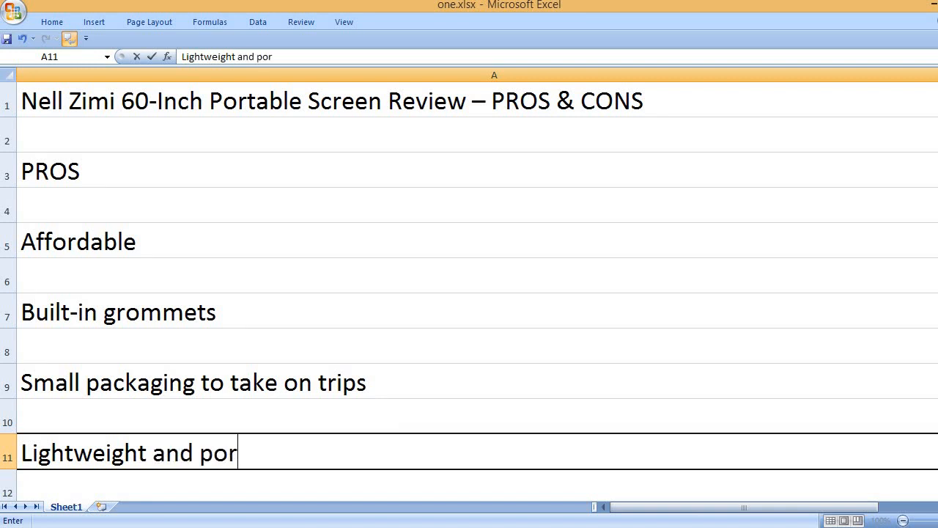
text(table)
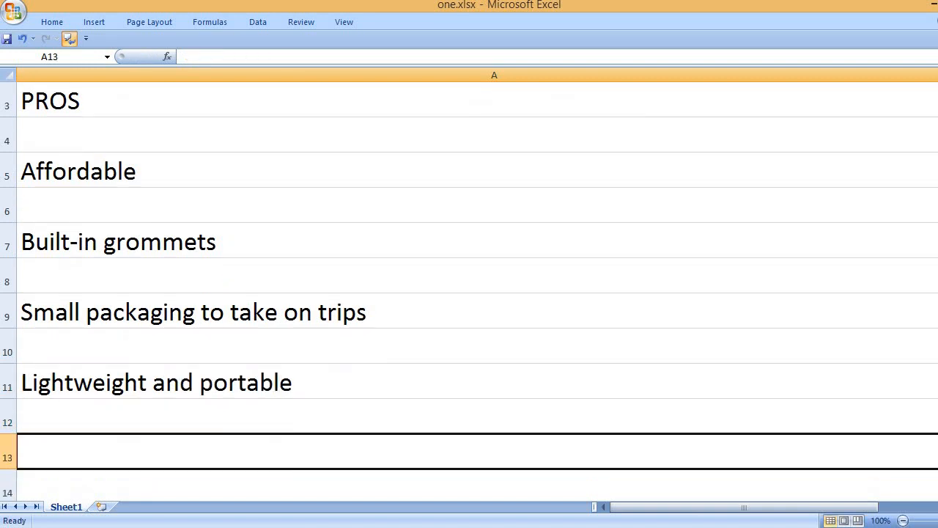
text(Eas to s)
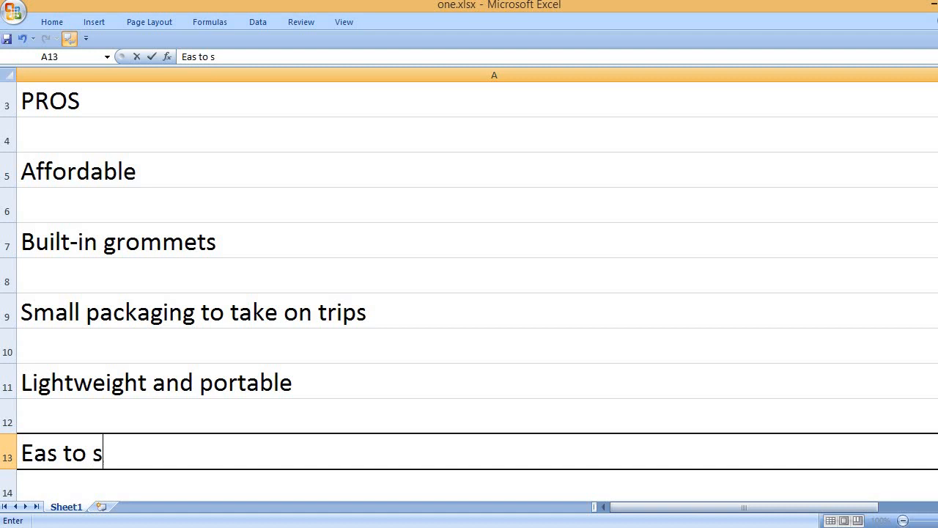
text(tretch and)
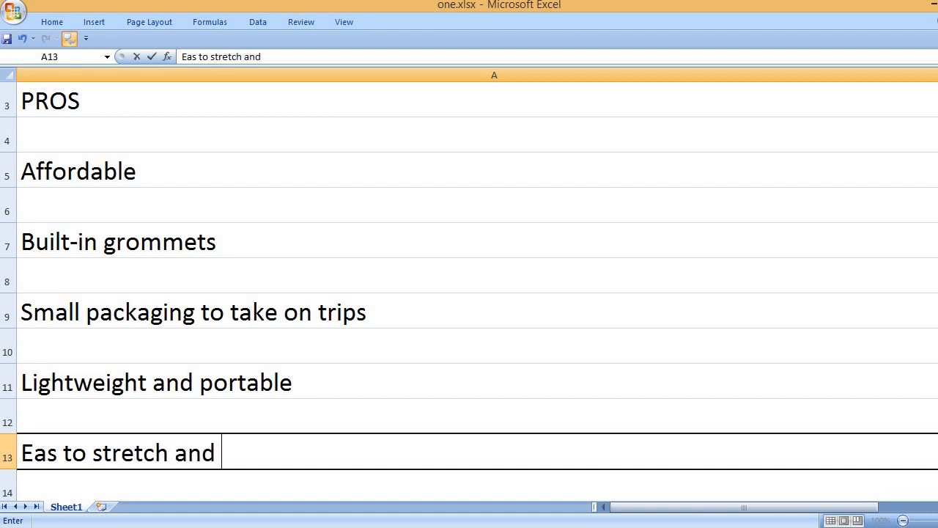
text(fold)
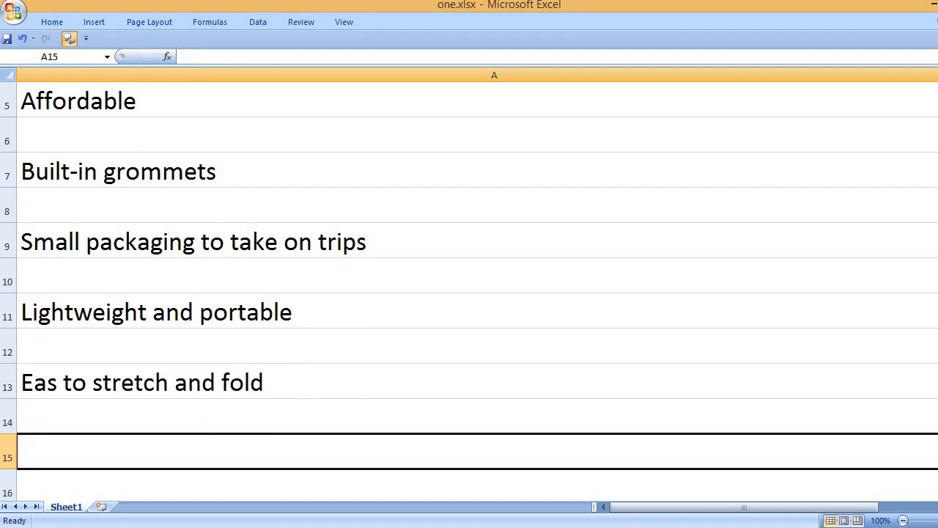
Change 'Eas' to 'Easy' in A13 and enter a CONS heading in A15.
click(147, 382)
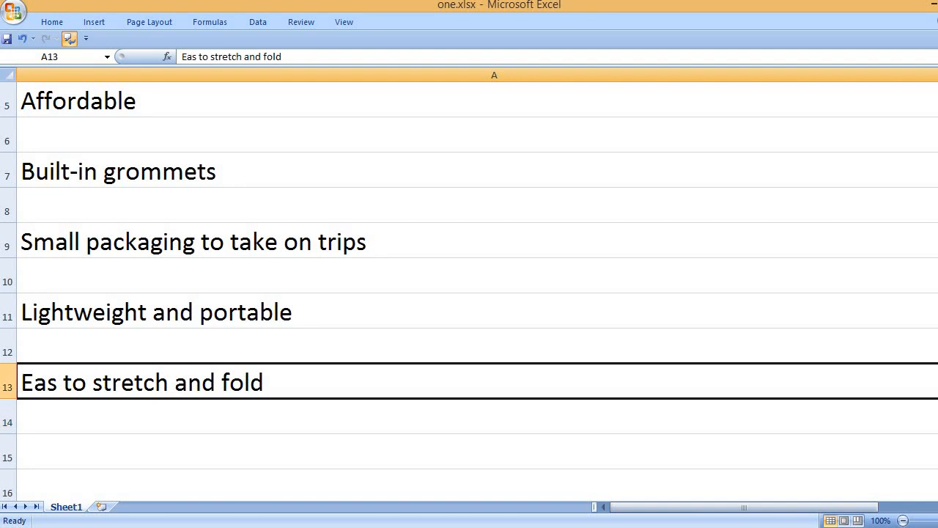
double_click(139, 382)
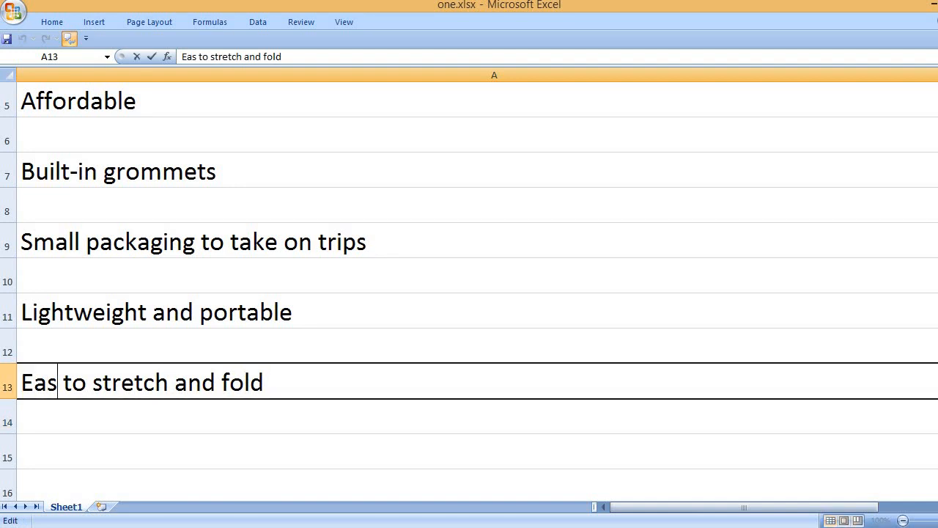
text(y)
click(477, 452)
text(CONS)
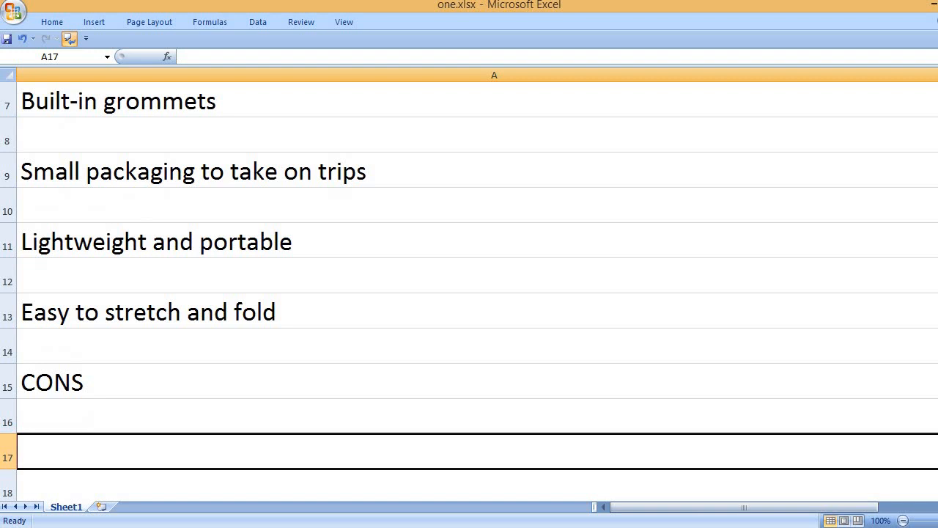
Enter cons 'A bit smaller than normal' and 'The plastic mounting hooks don't stay well.'.
text(A bi)
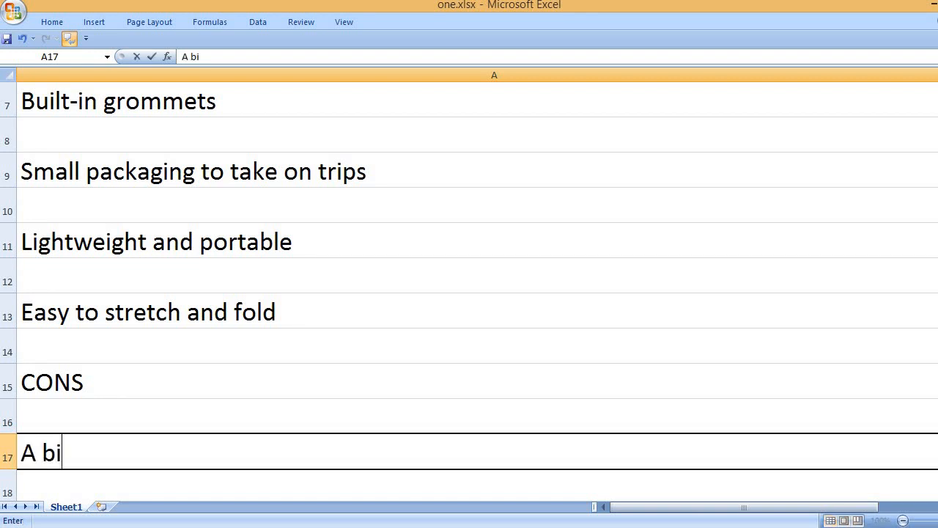
text(t small)
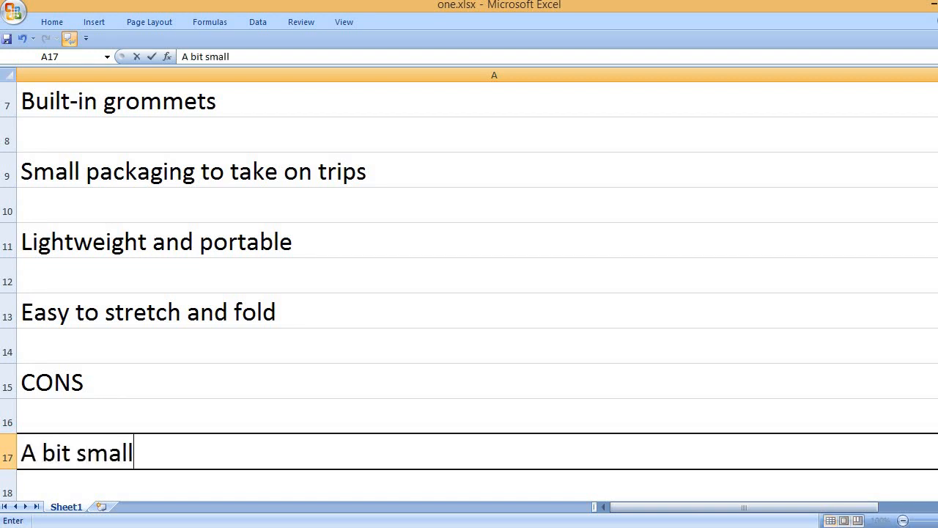
text(er than normal.)
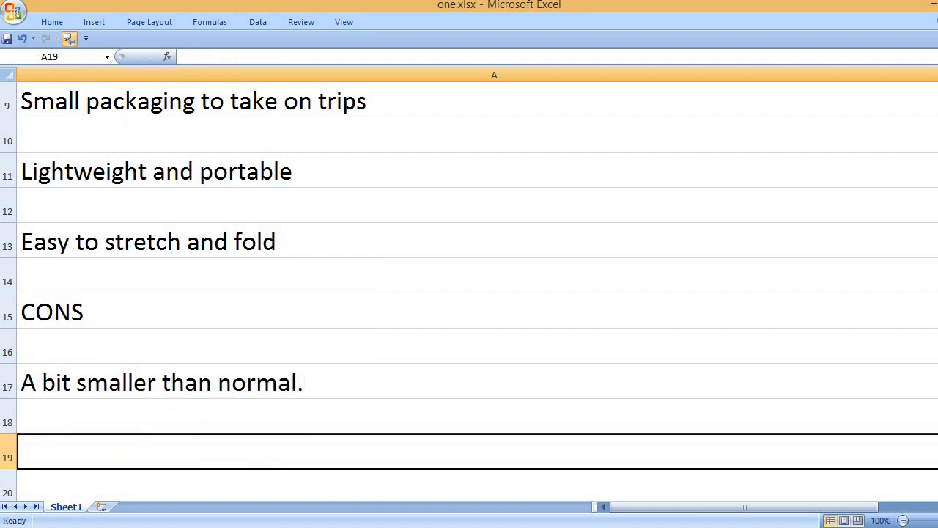
text(The pa)
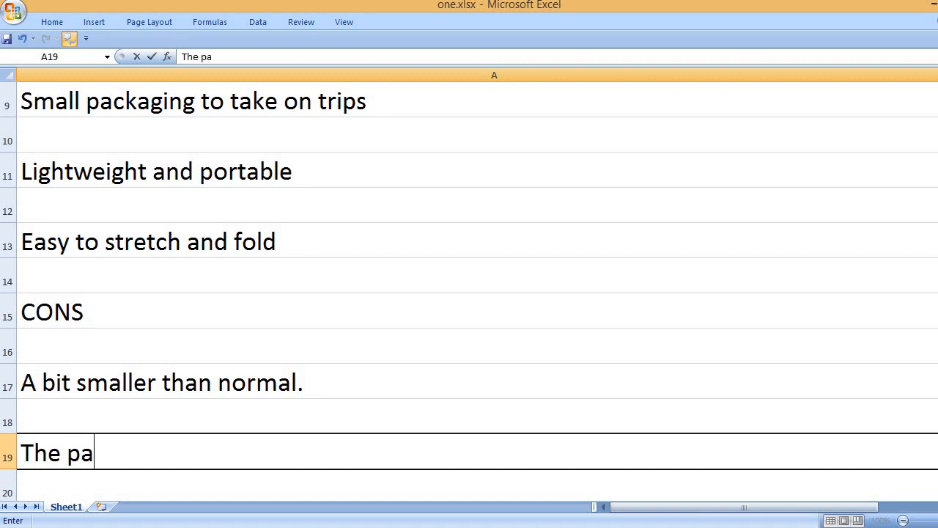
text(stic mounti)
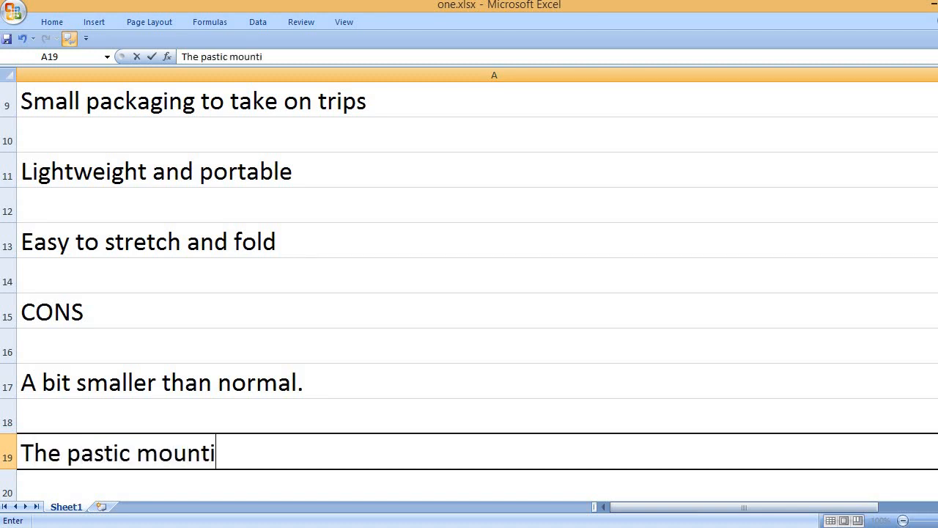
text(ng hooks don)
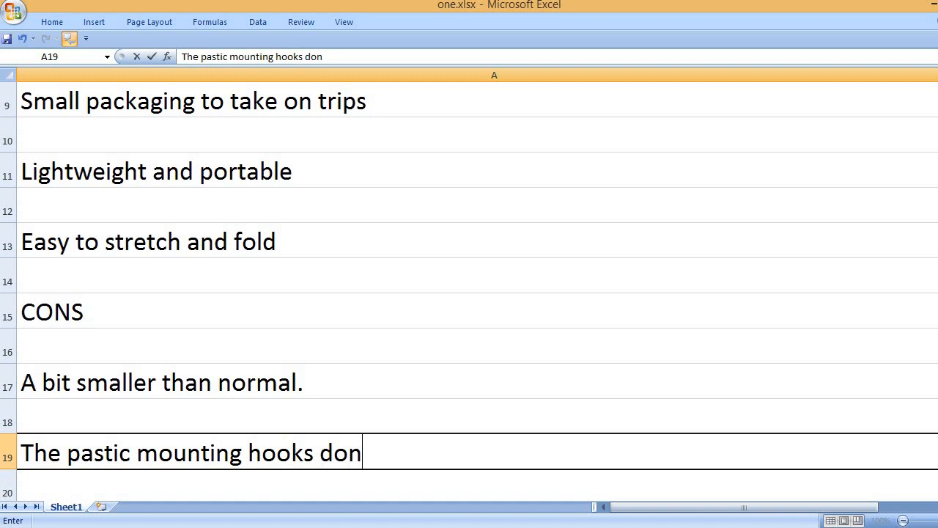
text('t)
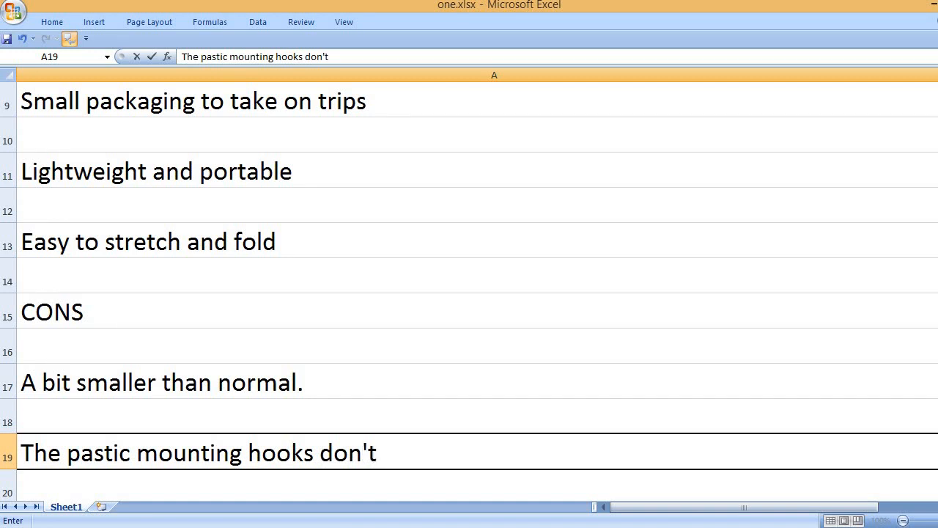
text(stay well.)
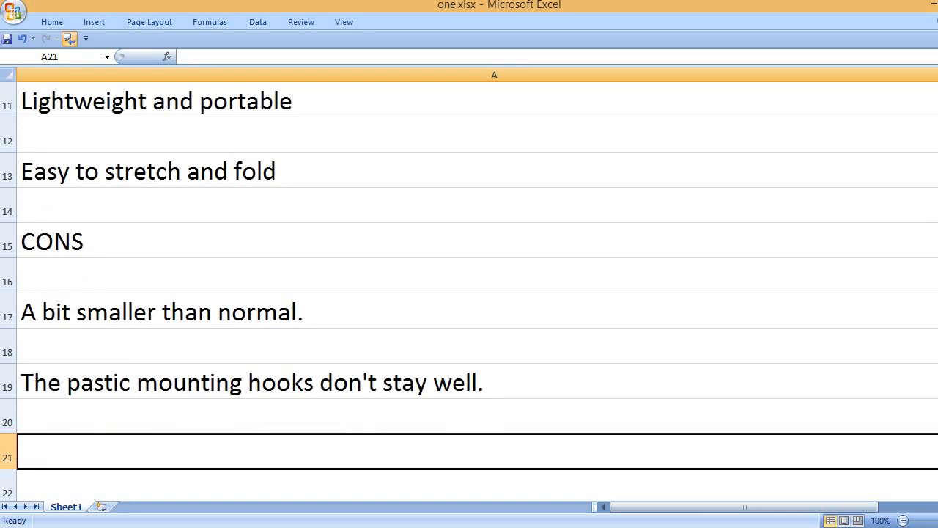
Add cons: too thin, wrinkles, see-through, poor picture quality; then type KEY FEATURES.
text(Too thin)
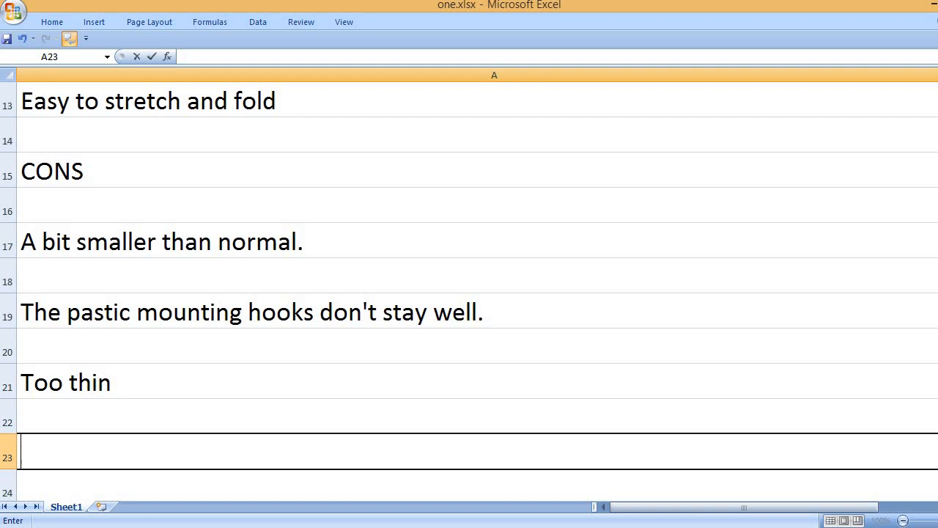
text(It has)
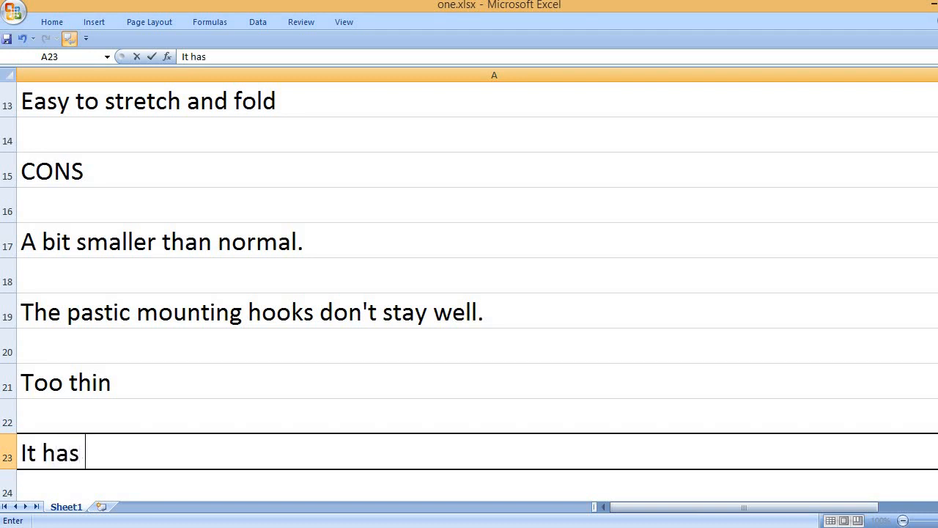
text(wrinkles.)
text(You)
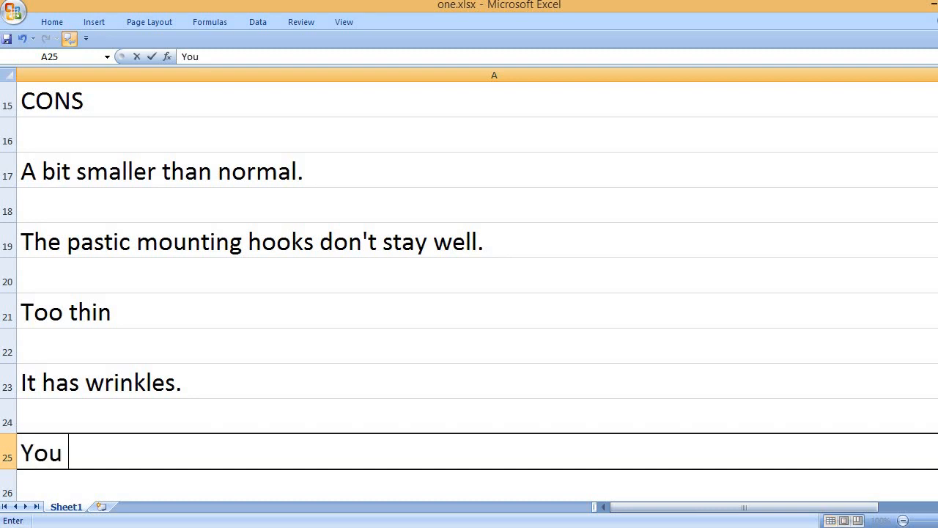
text(can see thr)
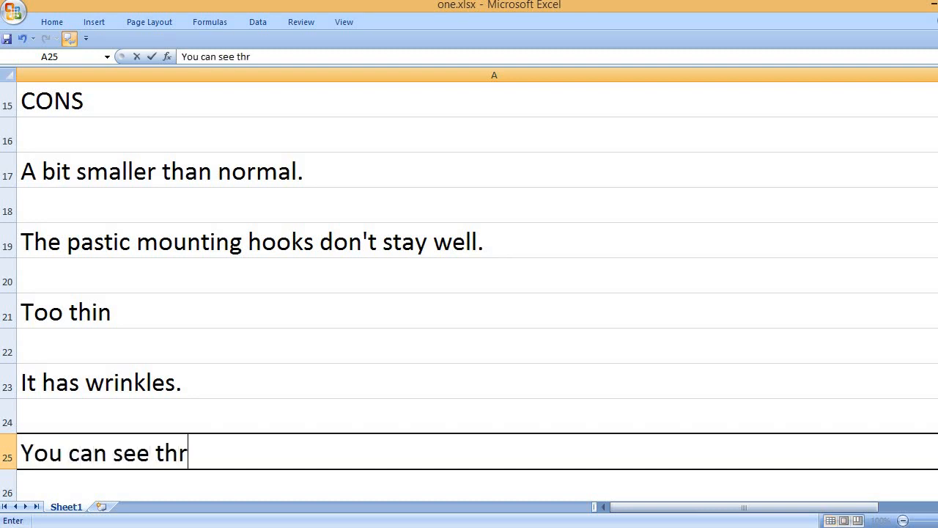
text(ough it.)
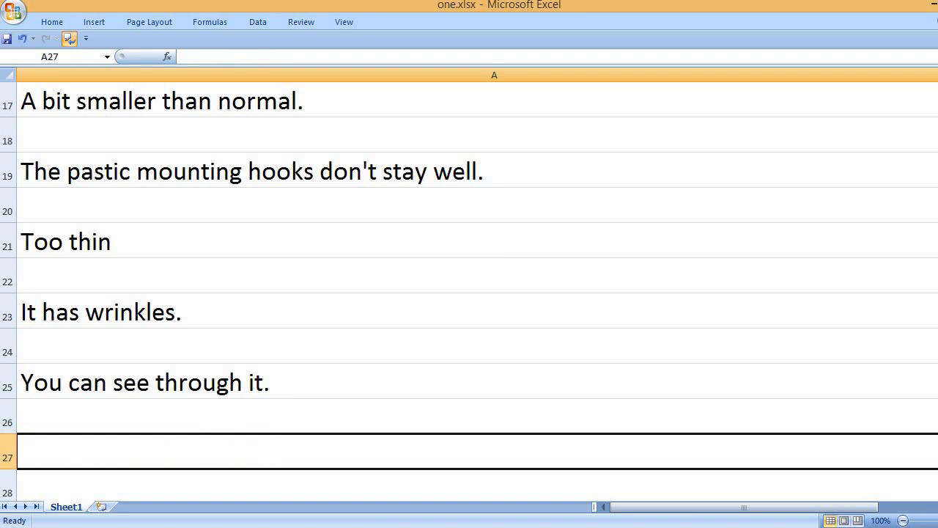
text(Pictu)
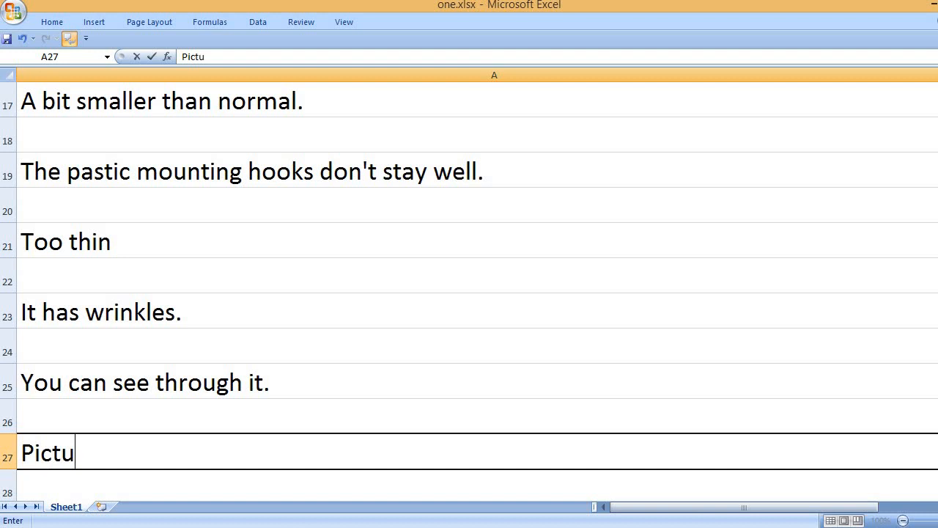
text(re quality)
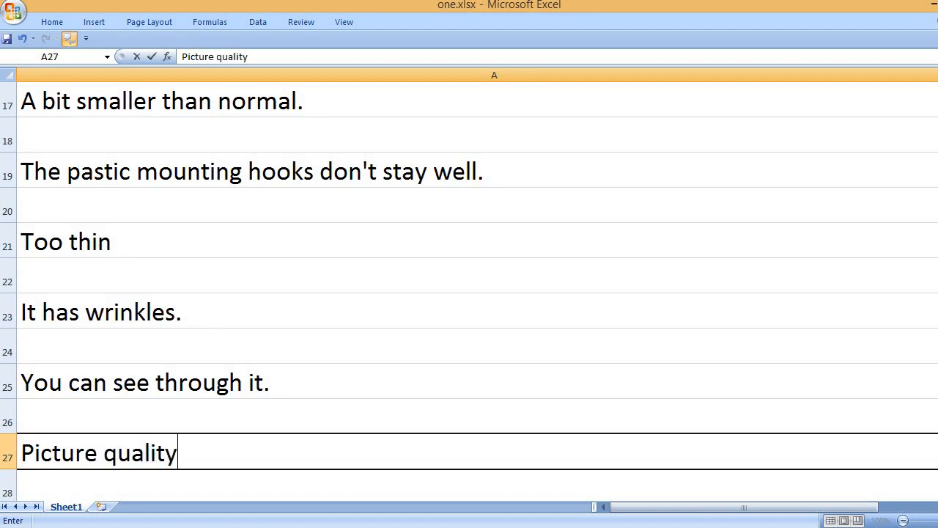
text(is not very good.)
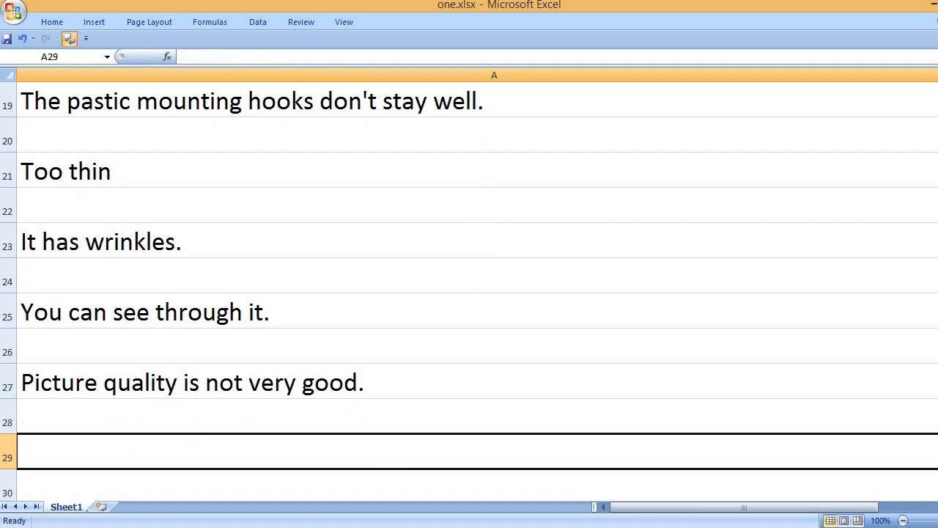
text(KEY FEATURES)
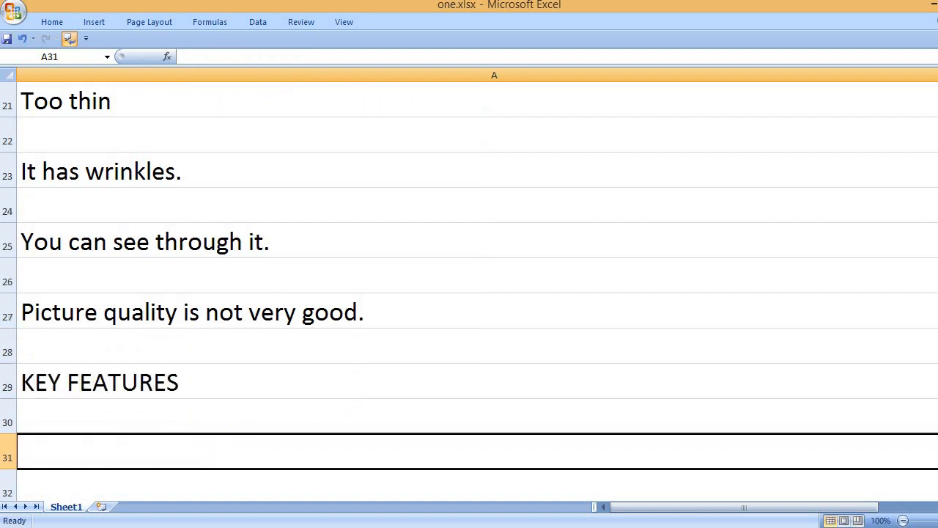
List the 60-inch screen size and 16 is to 9 HD aspect ratio features.
text(60-inch)
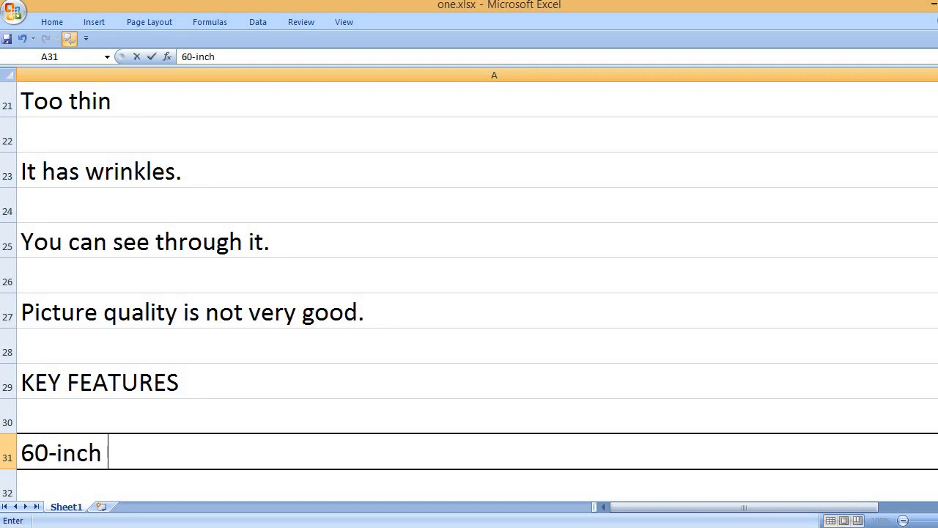
text(screen size)
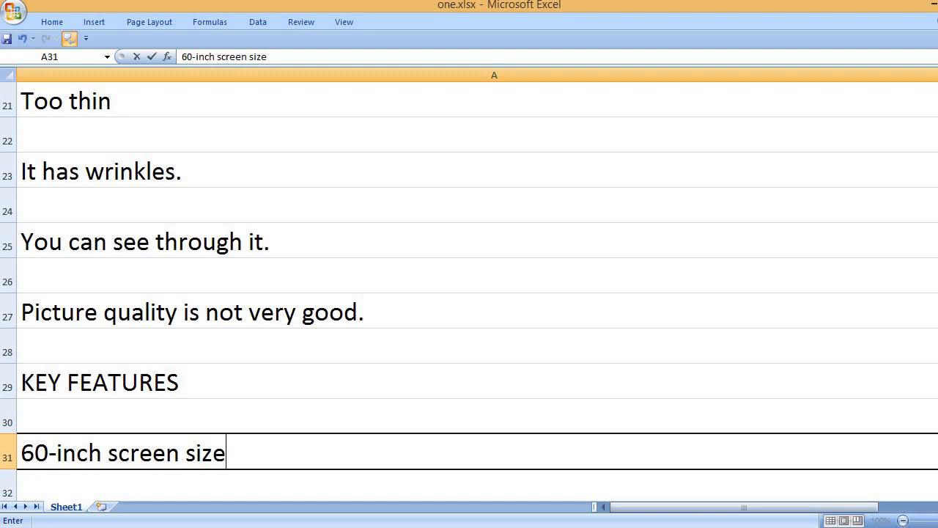
text(16)
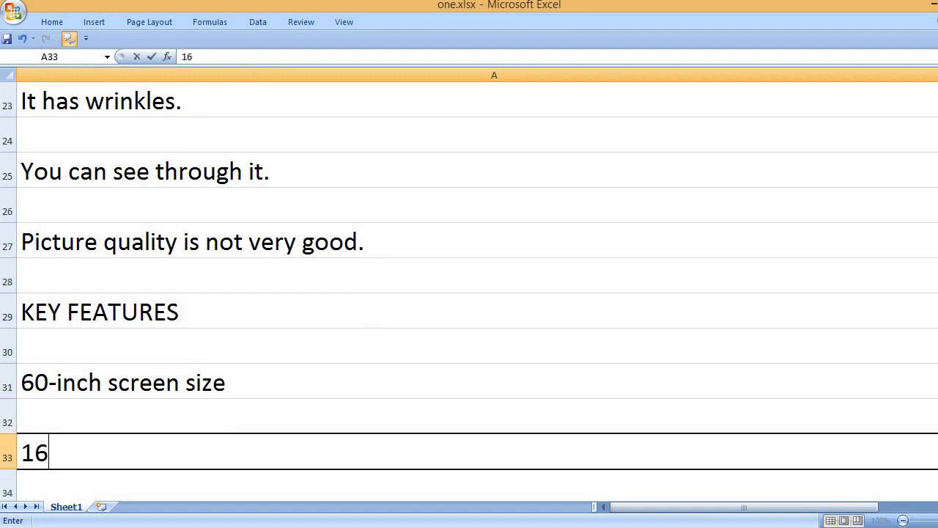
text(is to)
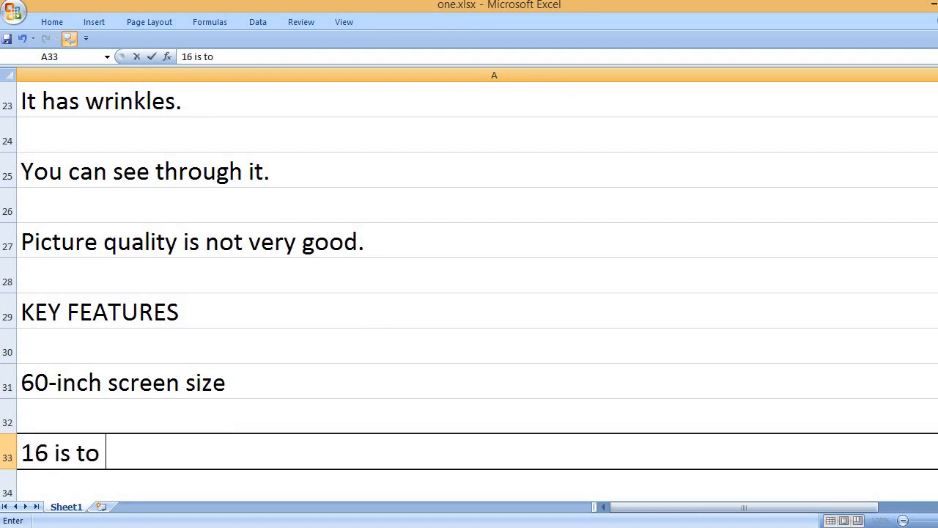
text(9 H)
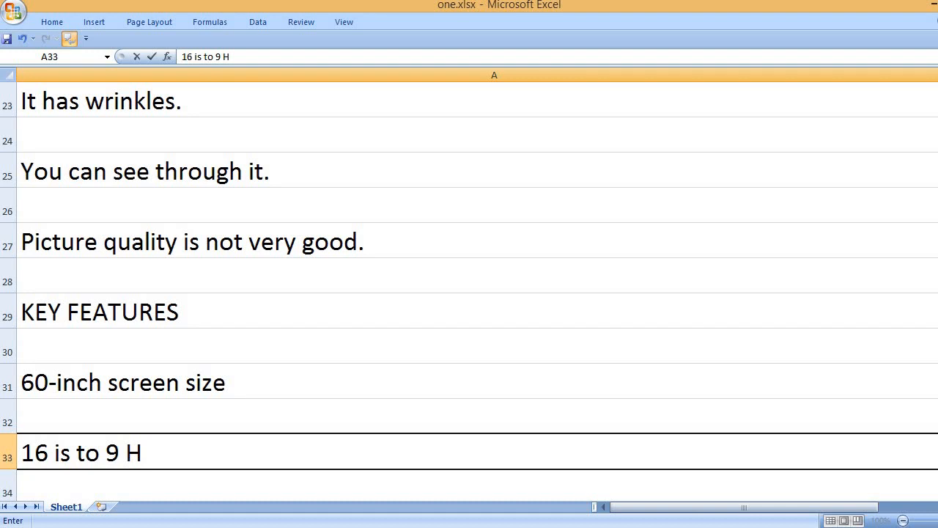
text(D aspect ratio)
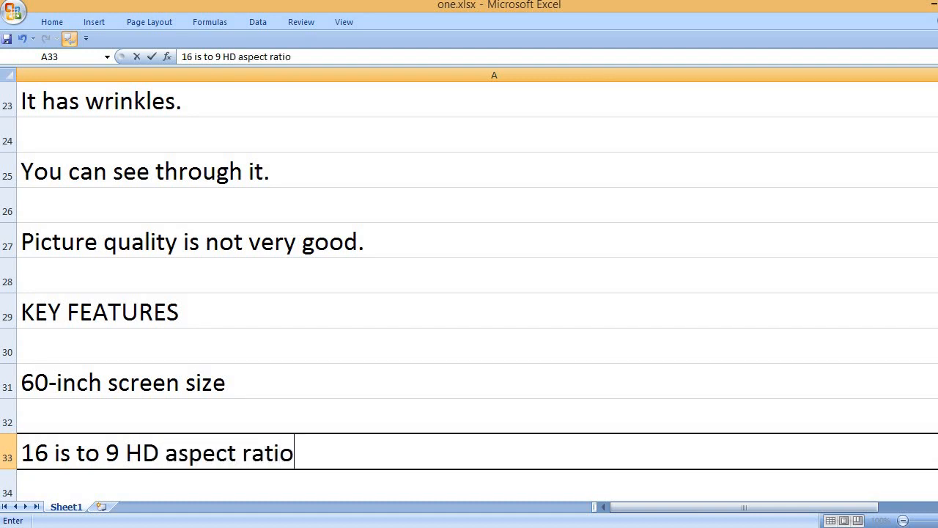
Add the 54-inch by 31-inch viewing size and 160° viewing angle features.
text(54)
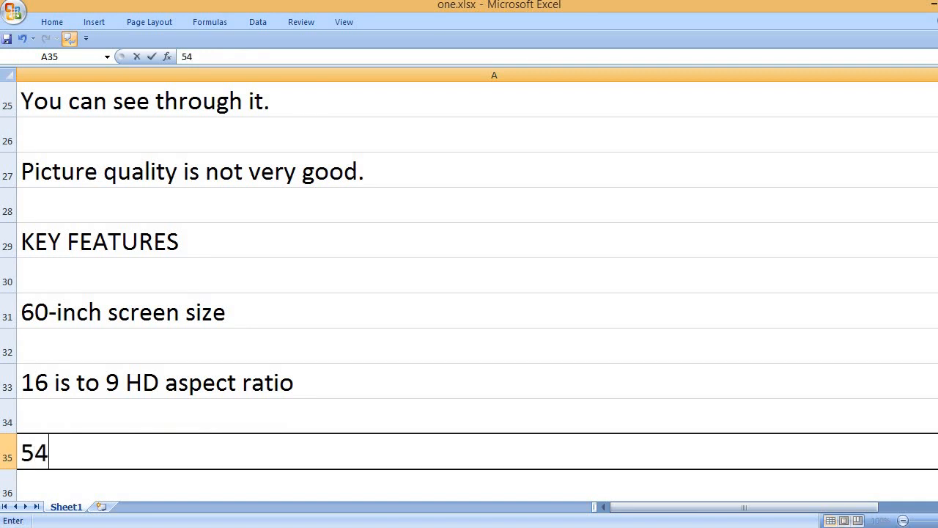
text(-i)
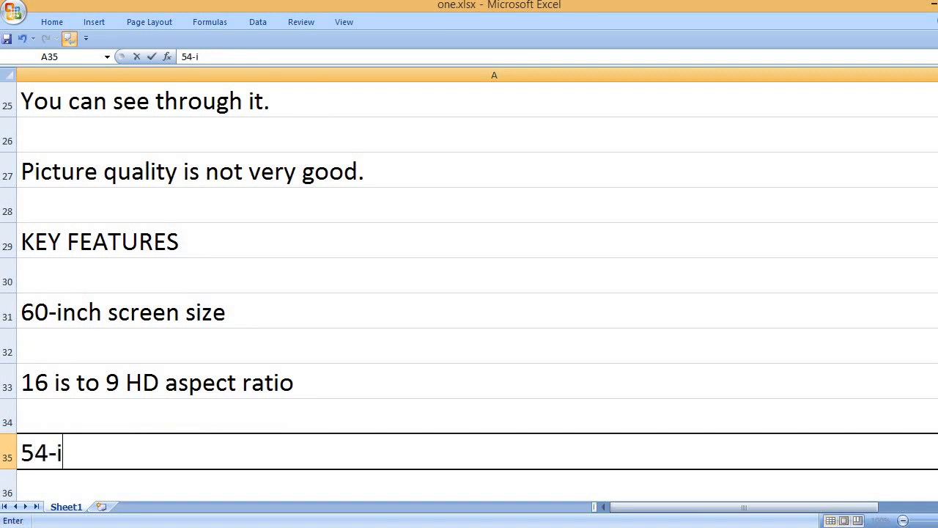
text(nch by)
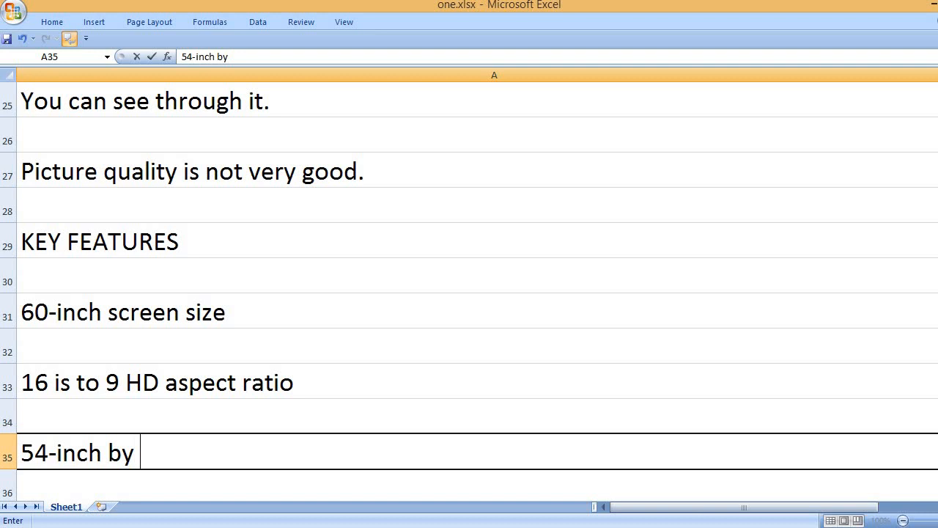
text(31)
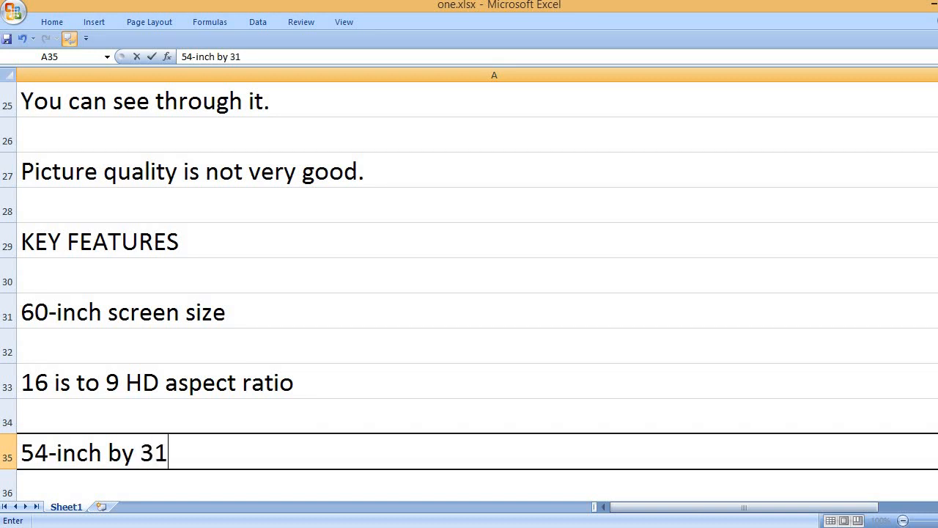
text(-inch)
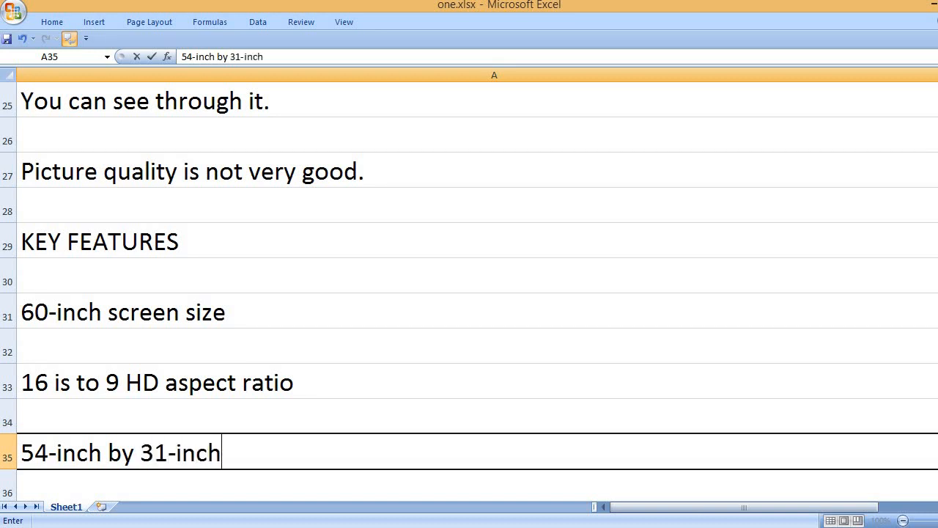
text(v)
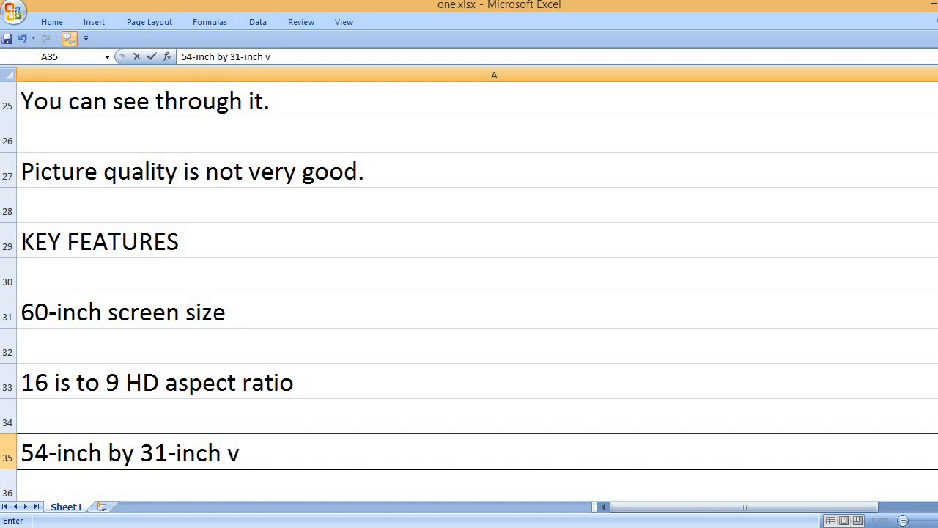
text(iewing size)
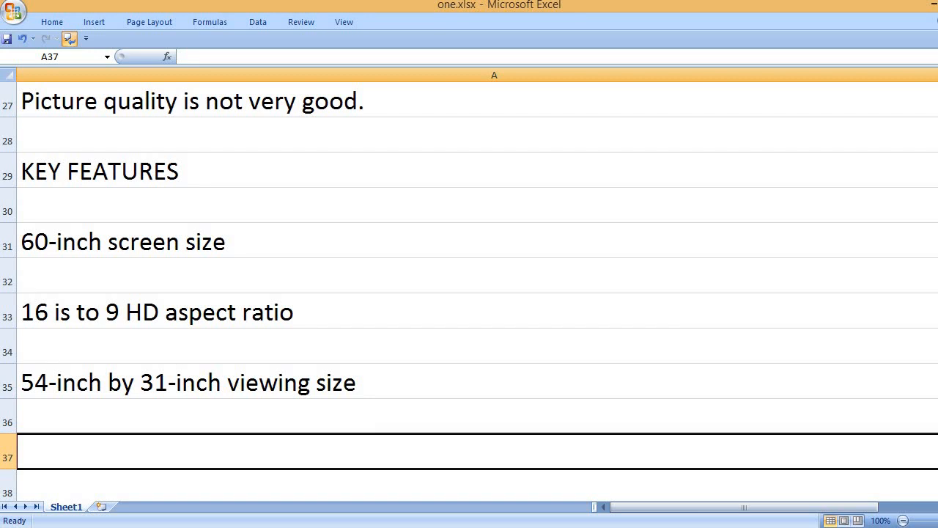
text(160°)
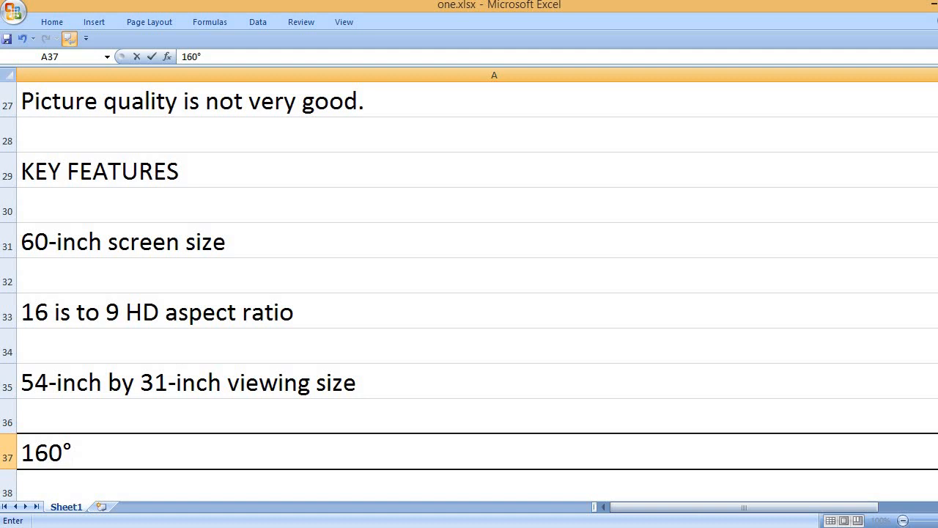
text(viewing angle)
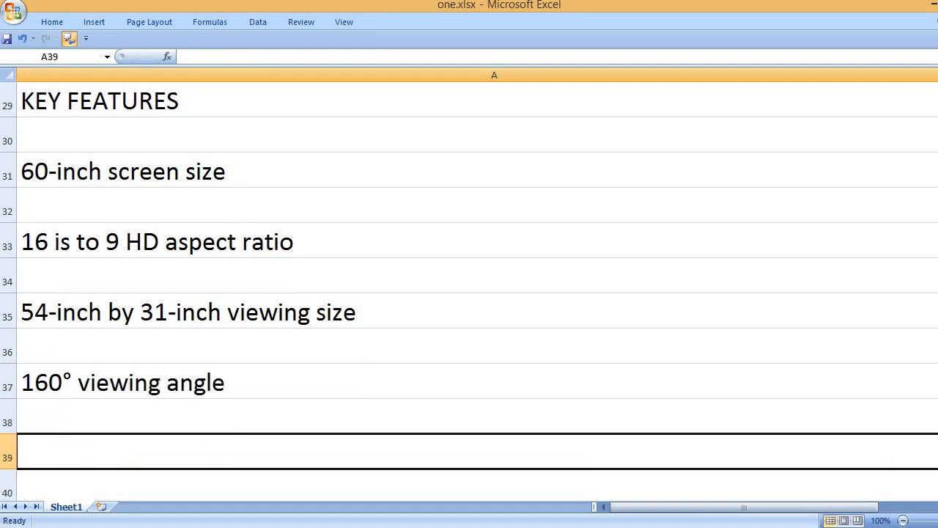
Enter the '1080p full HD' and 'Polyester material screen' features in A39 and A41.
text(1080)
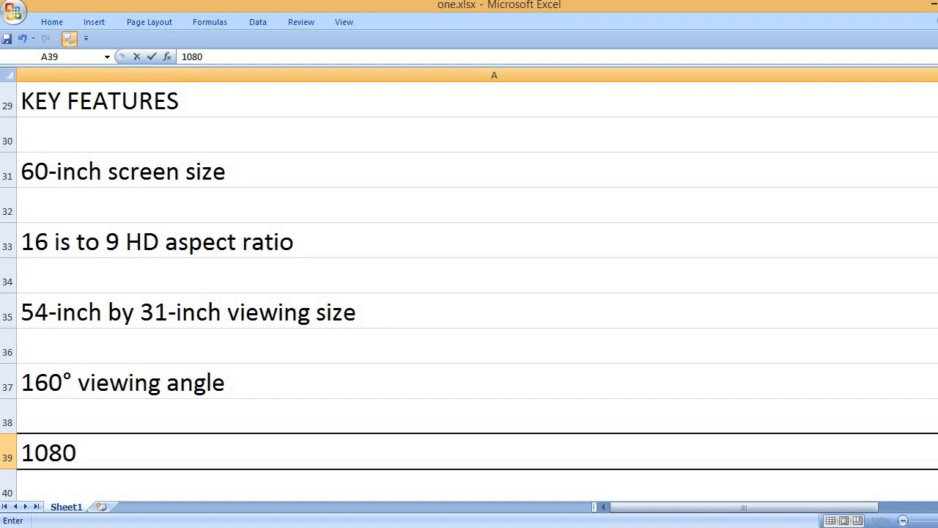
text(p fu)
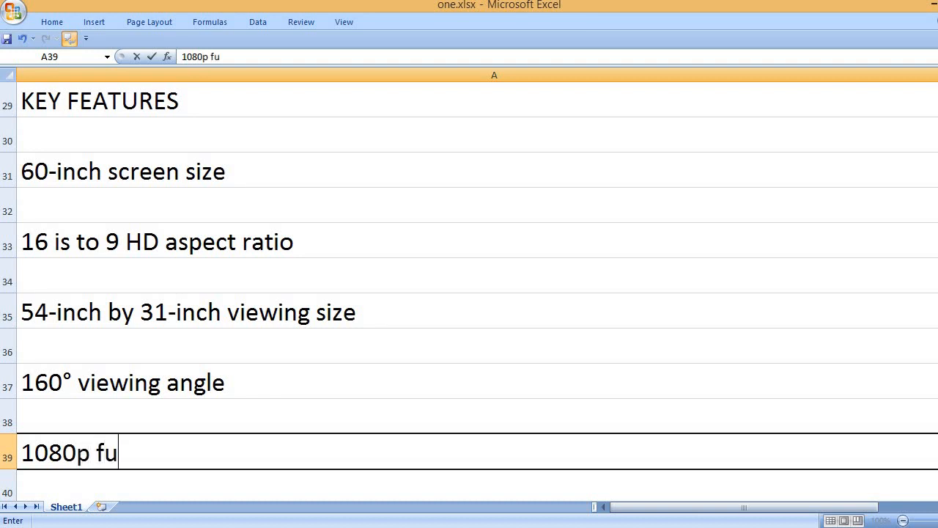
text(ll HD)
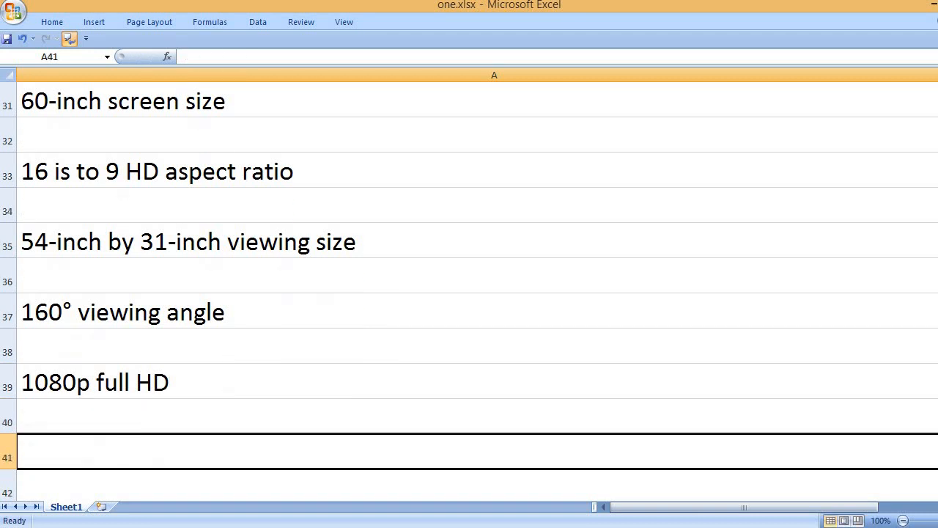
text(Polyest)
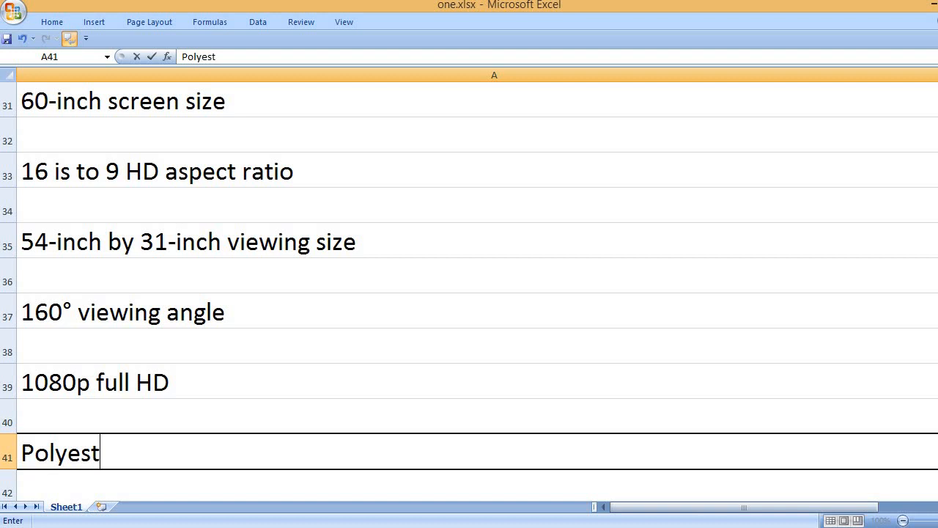
text(er mater)
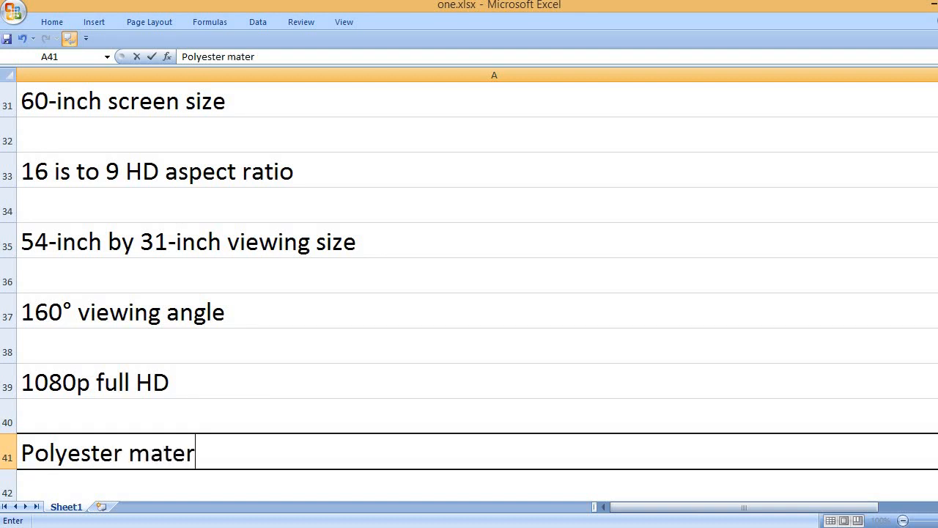
text(ial screen)
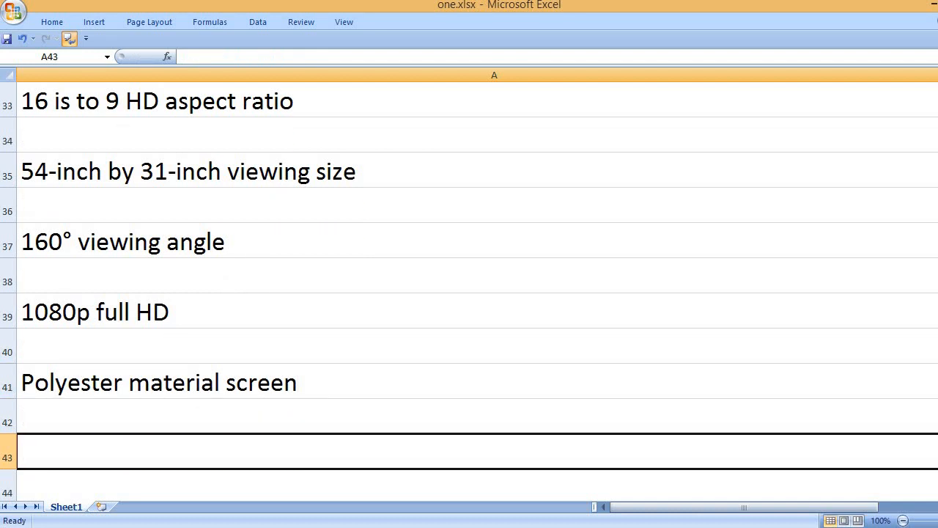
Add 'Perfect for most LED, LCD & DLP projectors' in A43.
text(Per)
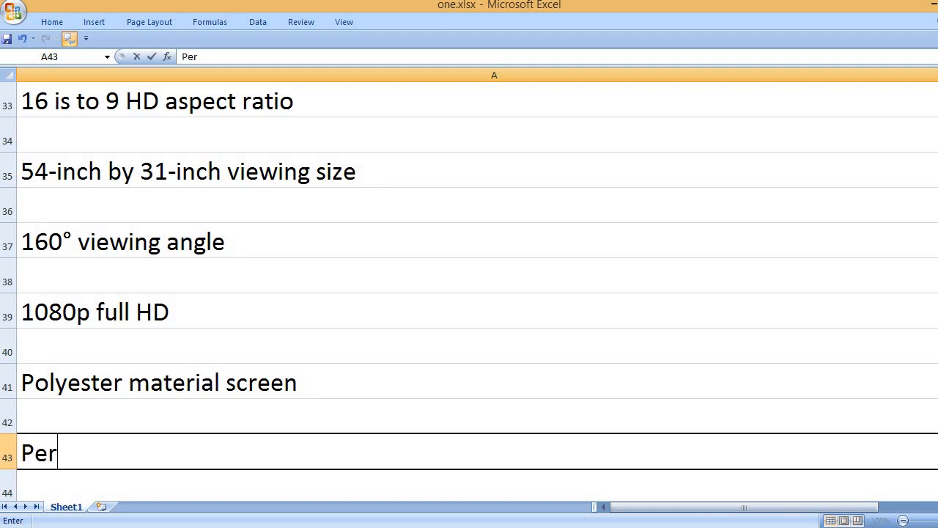
text(fect for)
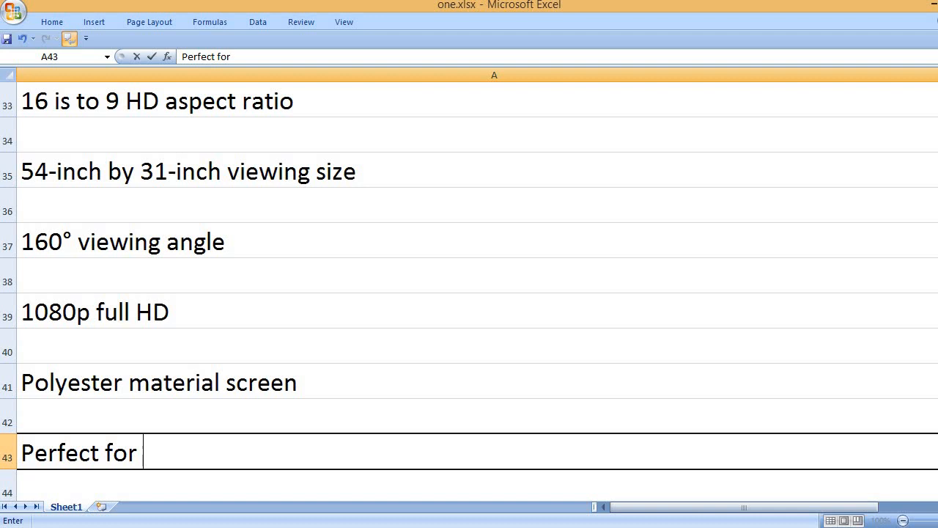
text(most LE)
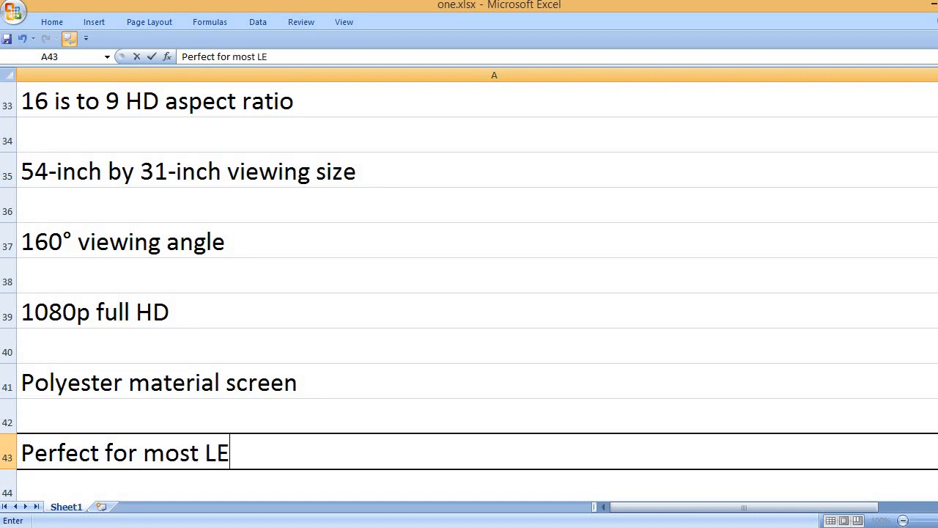
text(D, LCD)
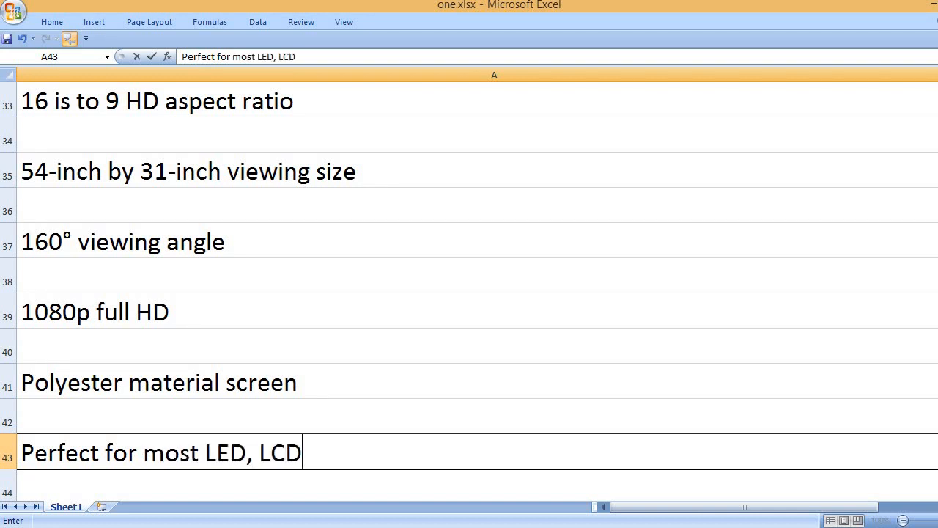
text(& D)
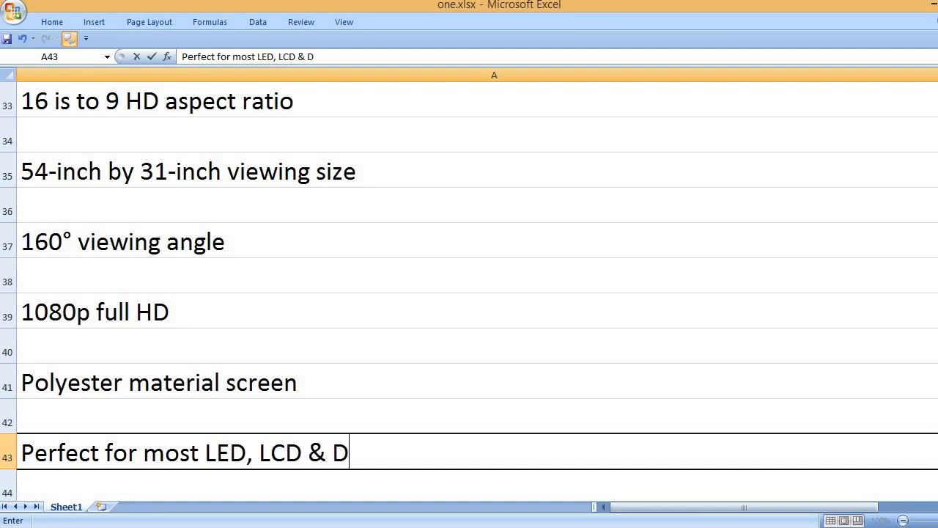
text(LP)
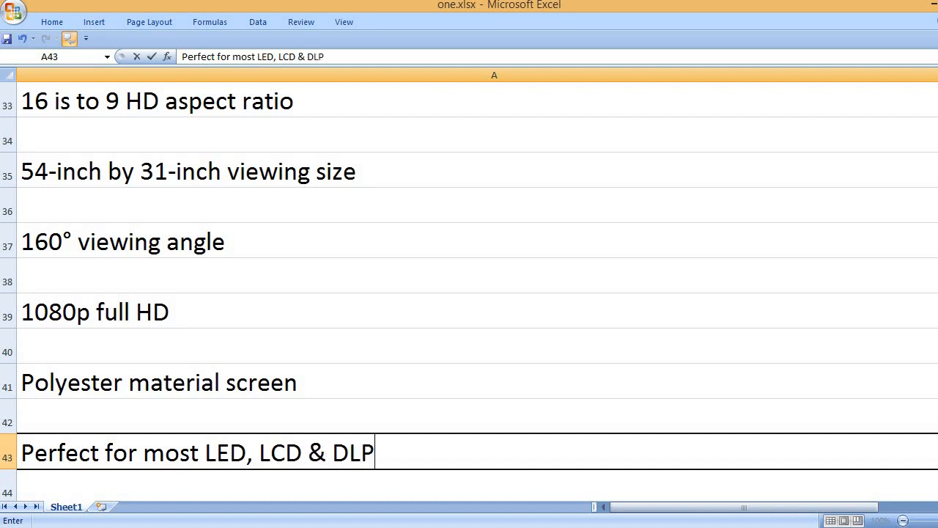
text(projectors)
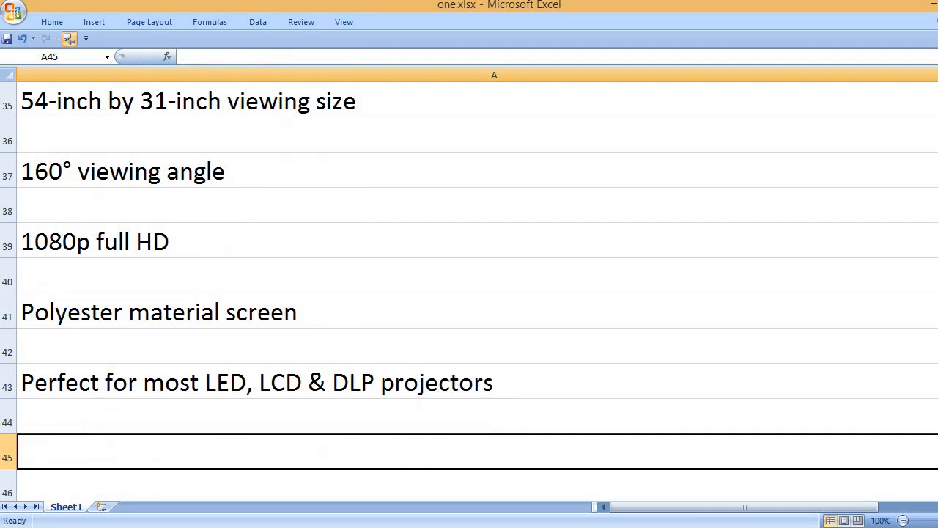
Enter 'Supports front & rear projections' in A45.
text(S)
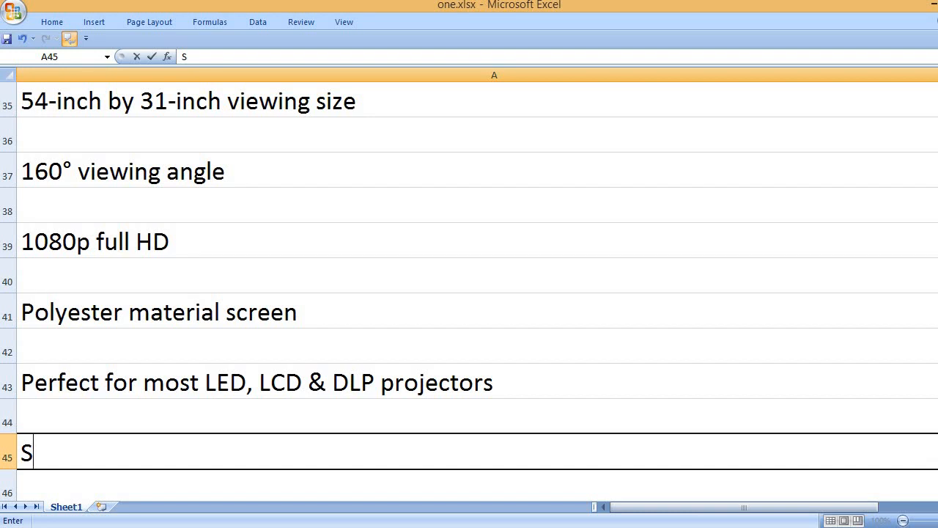
text(upports)
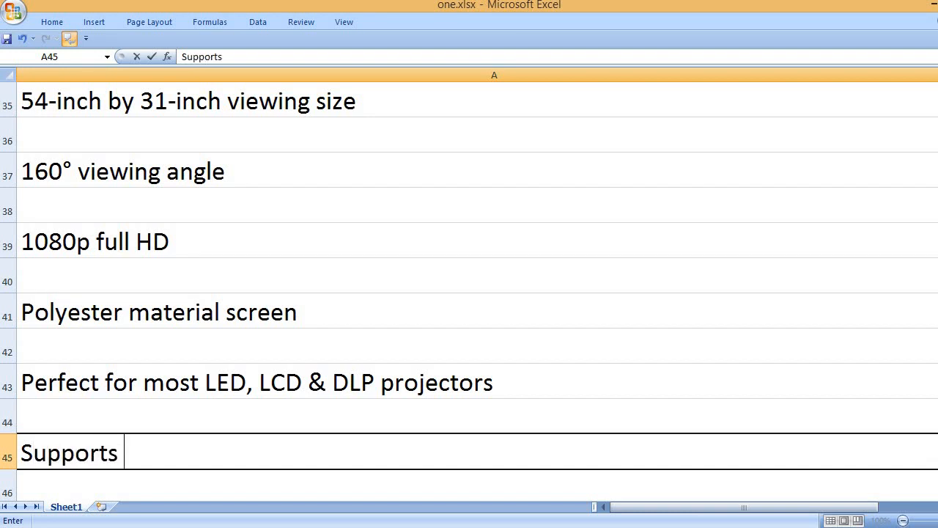
text(front)
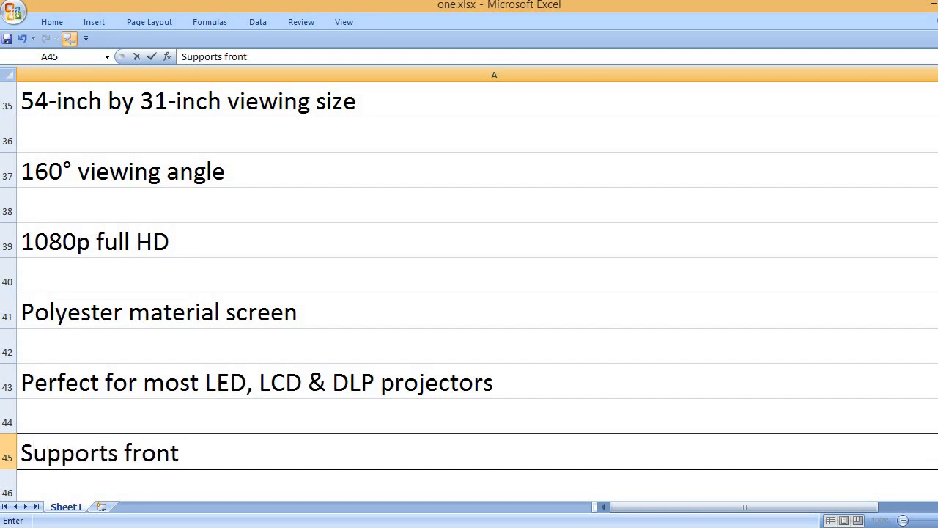
text(& rear p)
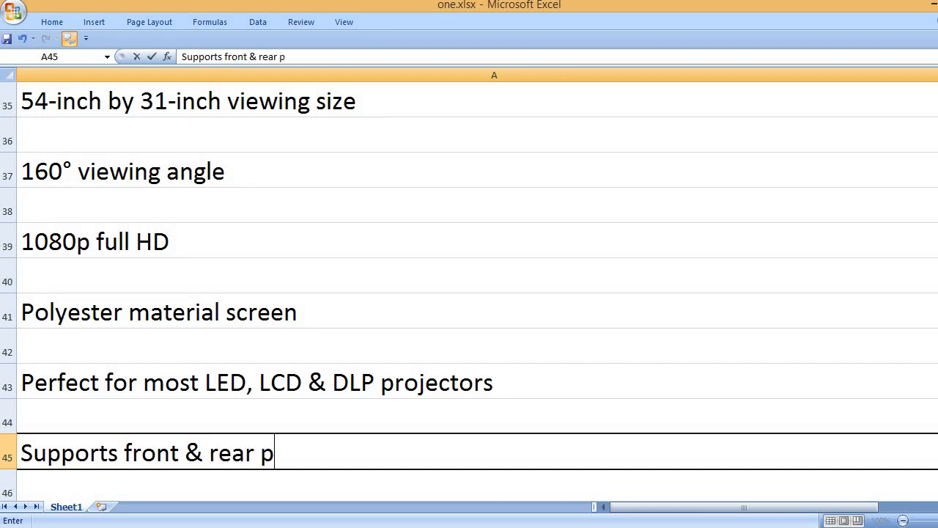
text(rojections)
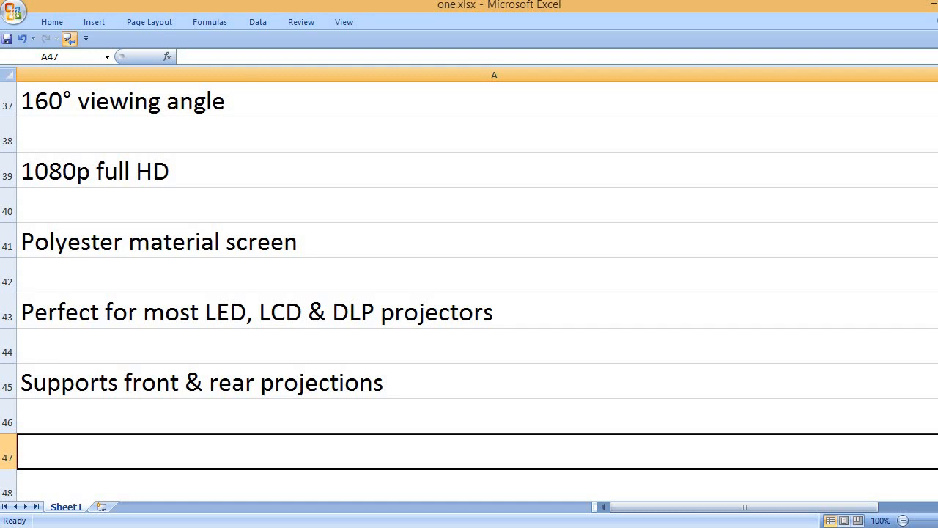
Type 'Accessories: 10 x hooks and 2 x bundle ropes' into A47.
text(Accessories:)
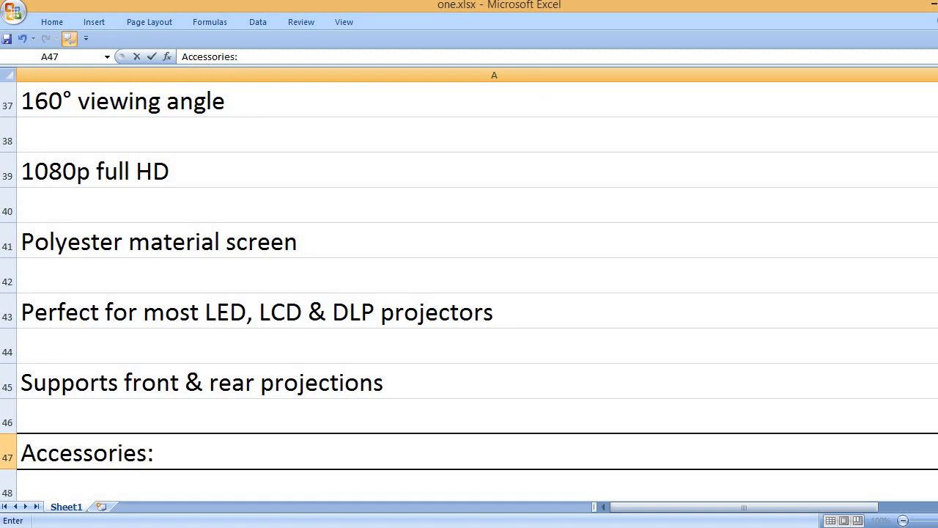
text(10)
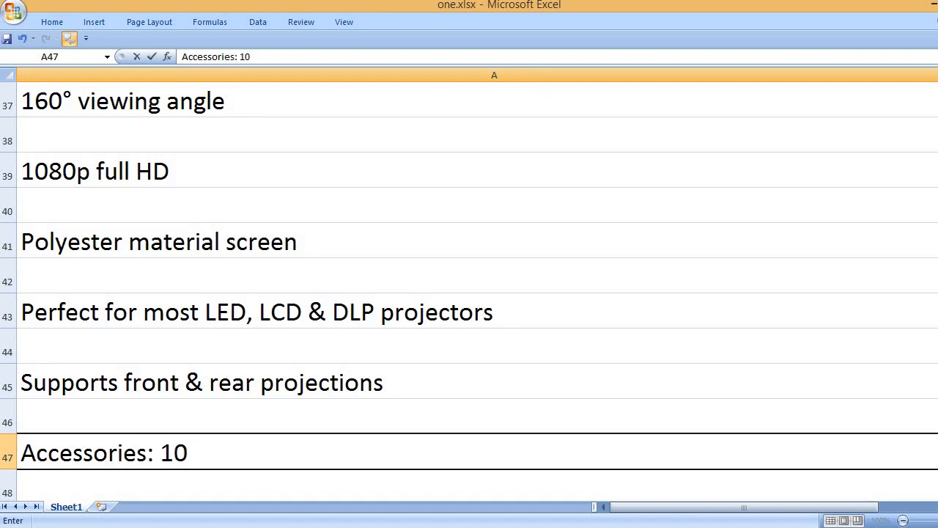
text(x hook)
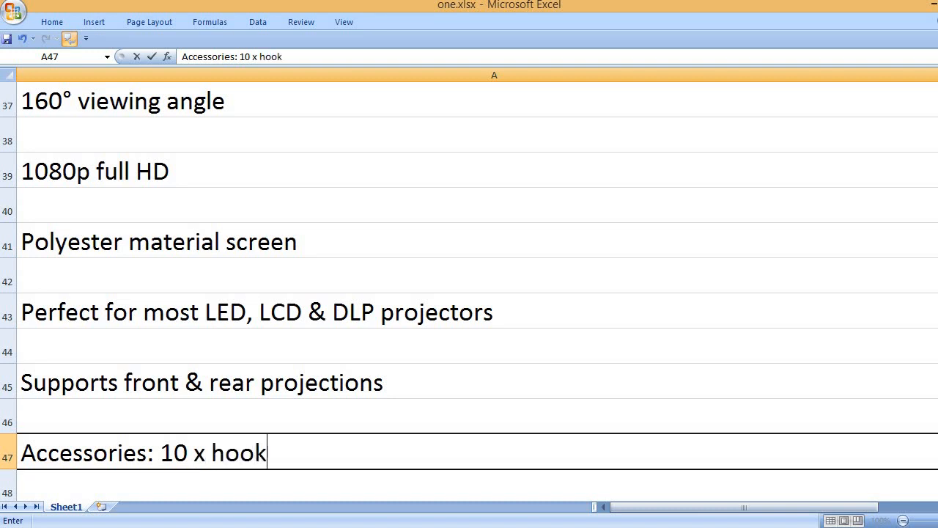
text(s and 2 x)
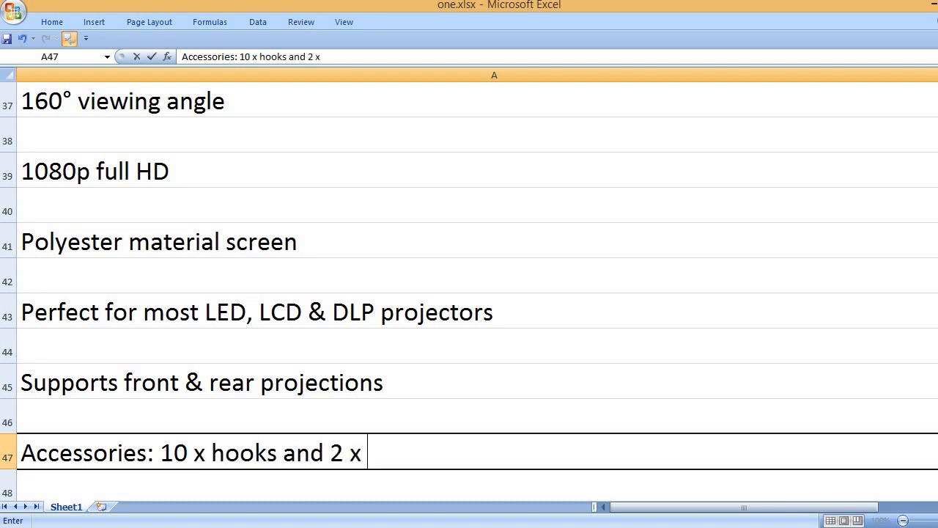
text(bundl)
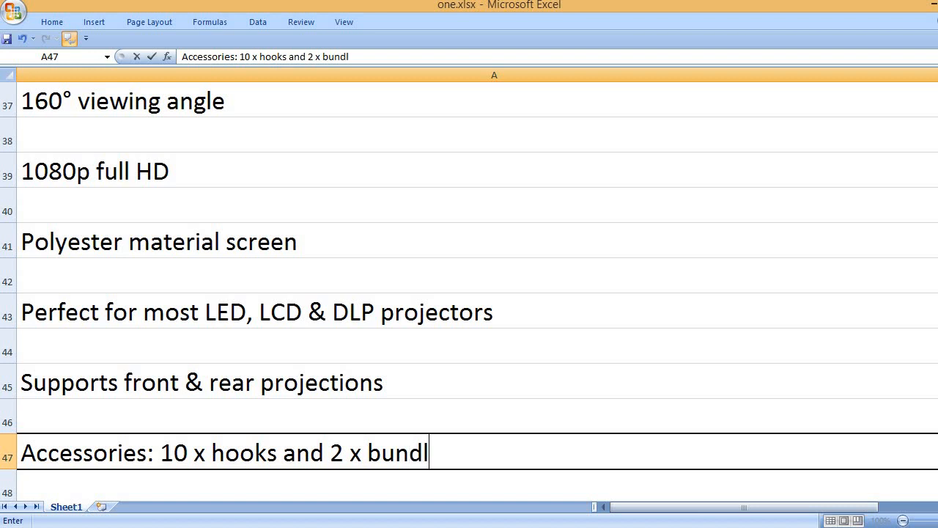
text(e ropes)
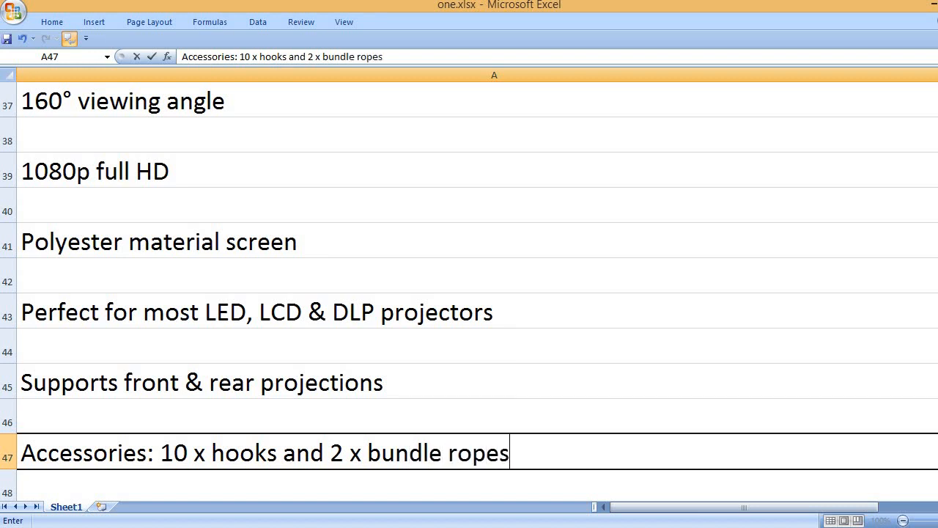